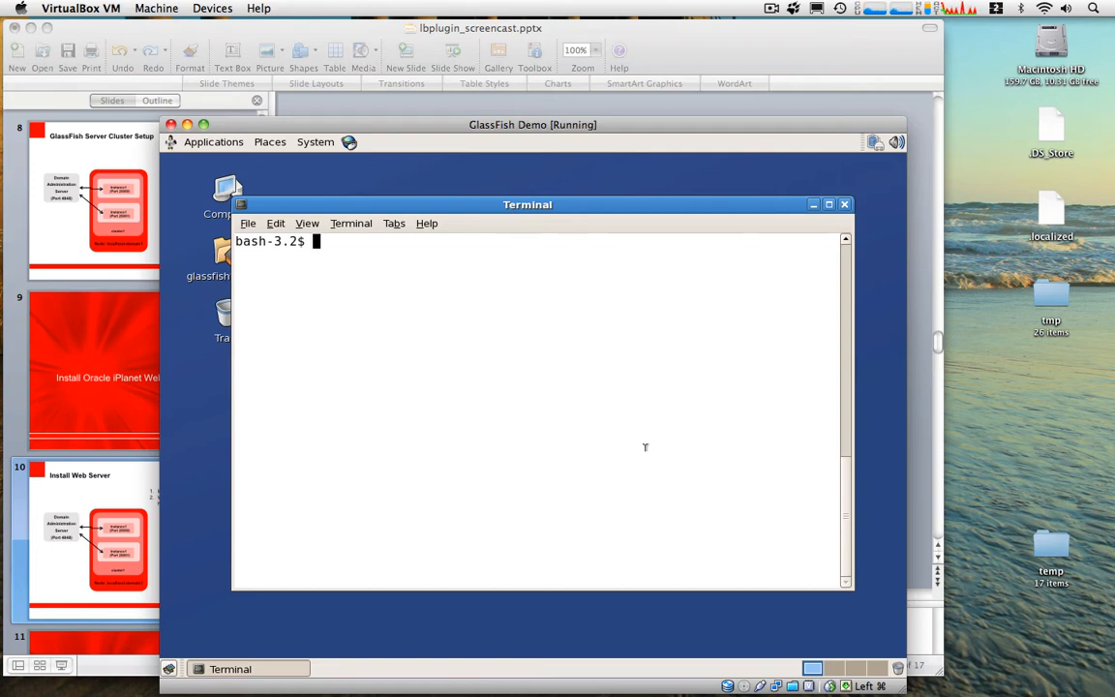
# Extract sjsws-7_0u8-linux-i586.tar.gz with zcat piped to tar xf - and list the resulting files
pyautogui.write('ls')
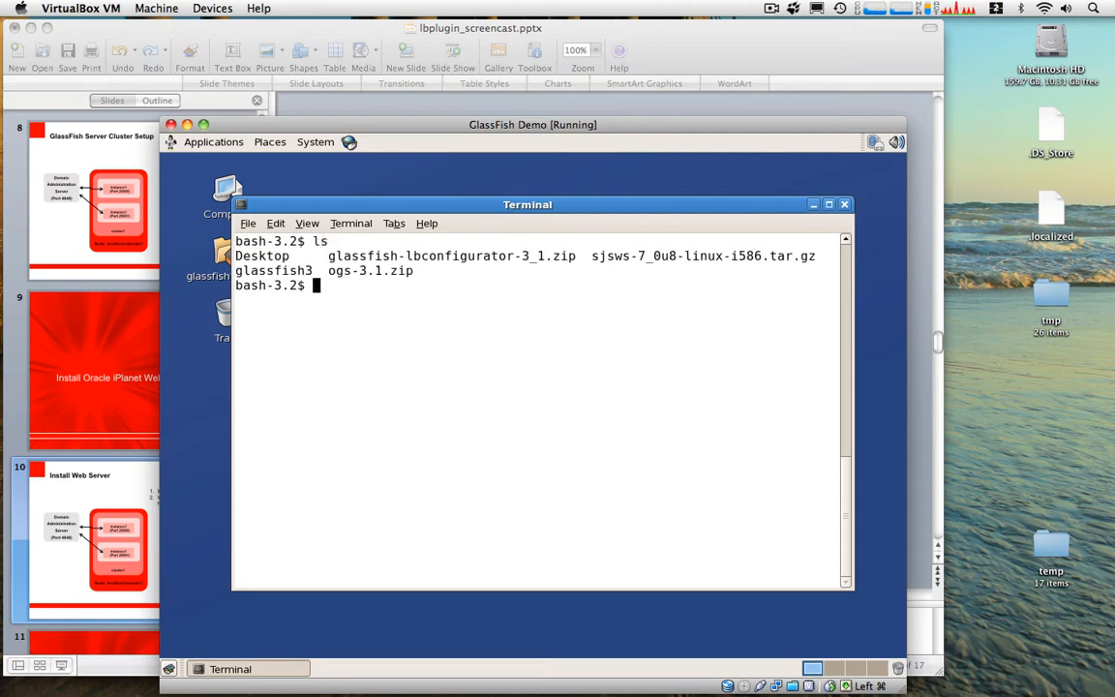
pyautogui.write('zca')
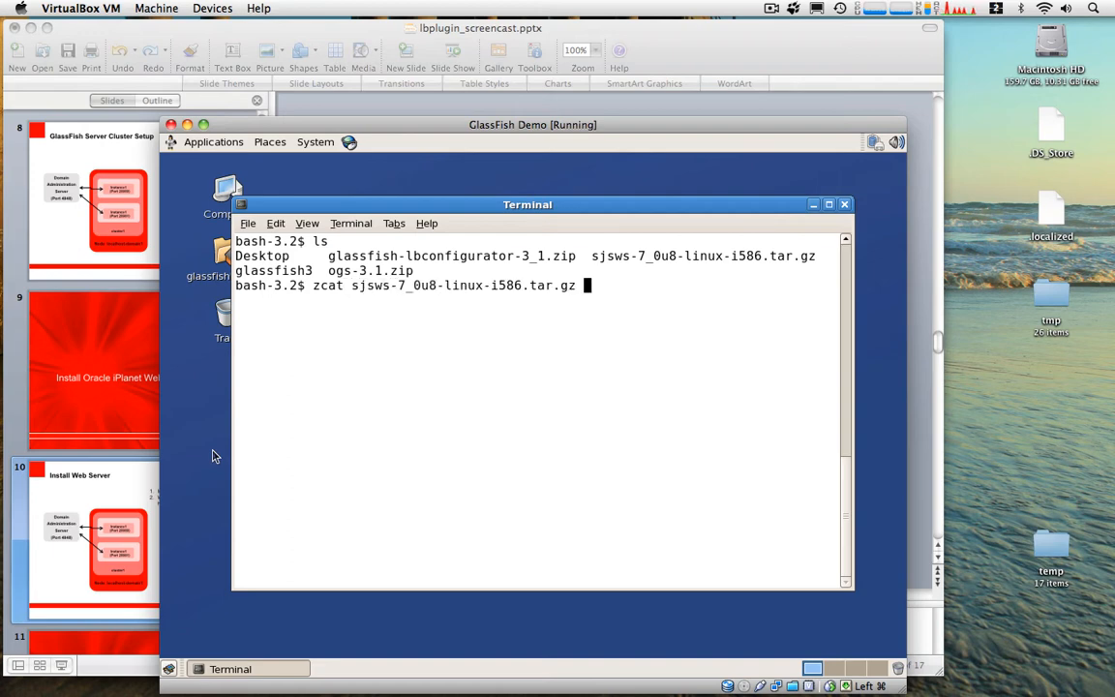
pyautogui.write('|')
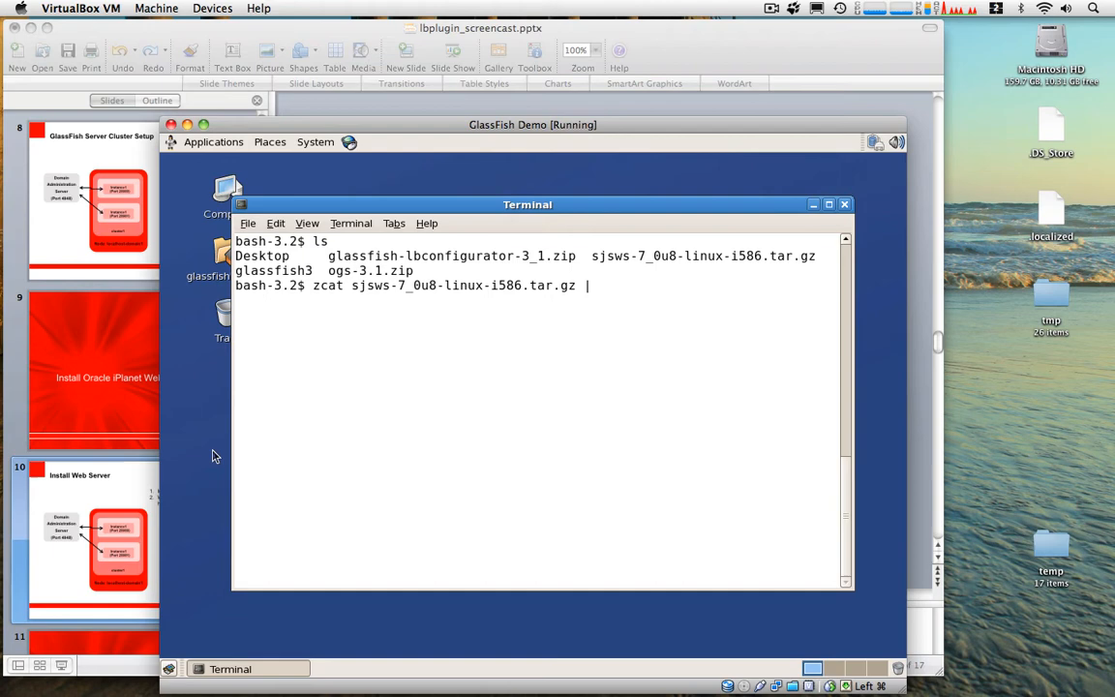
pyautogui.write('tar xf -')
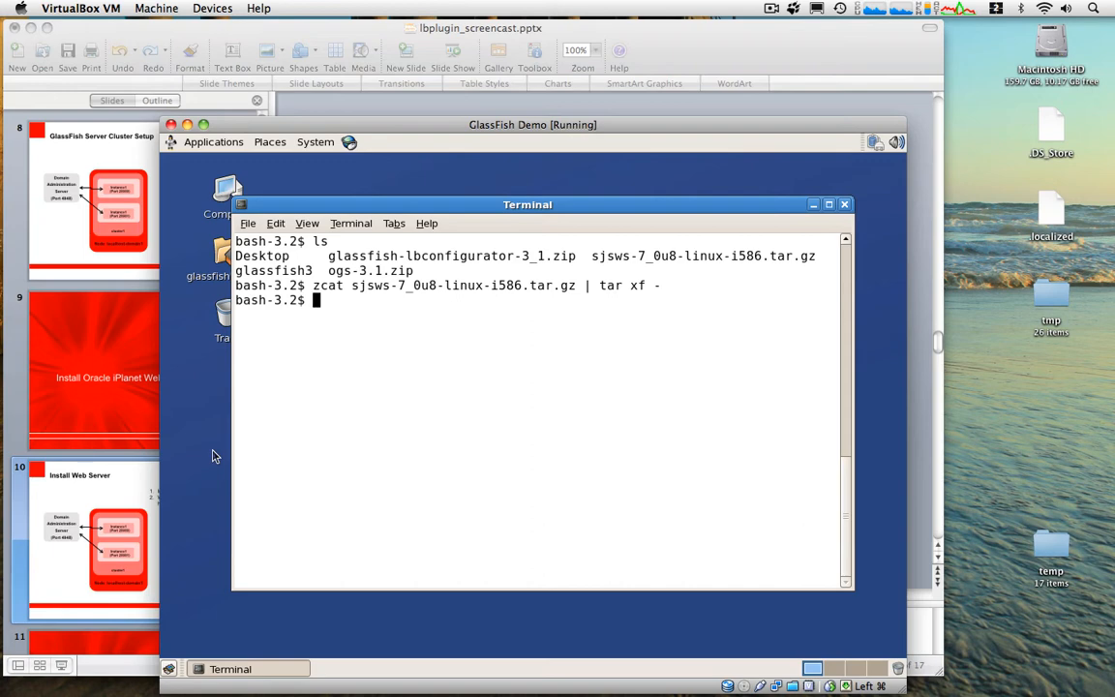
pyautogui.write('ls')
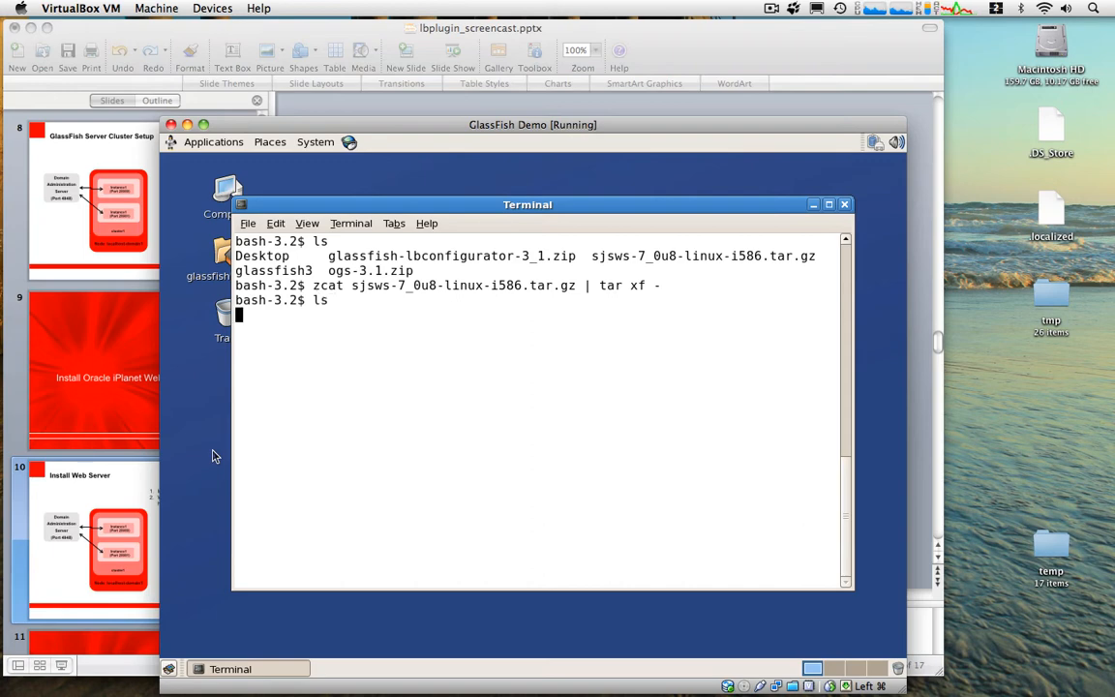
pyautogui.press('Return')
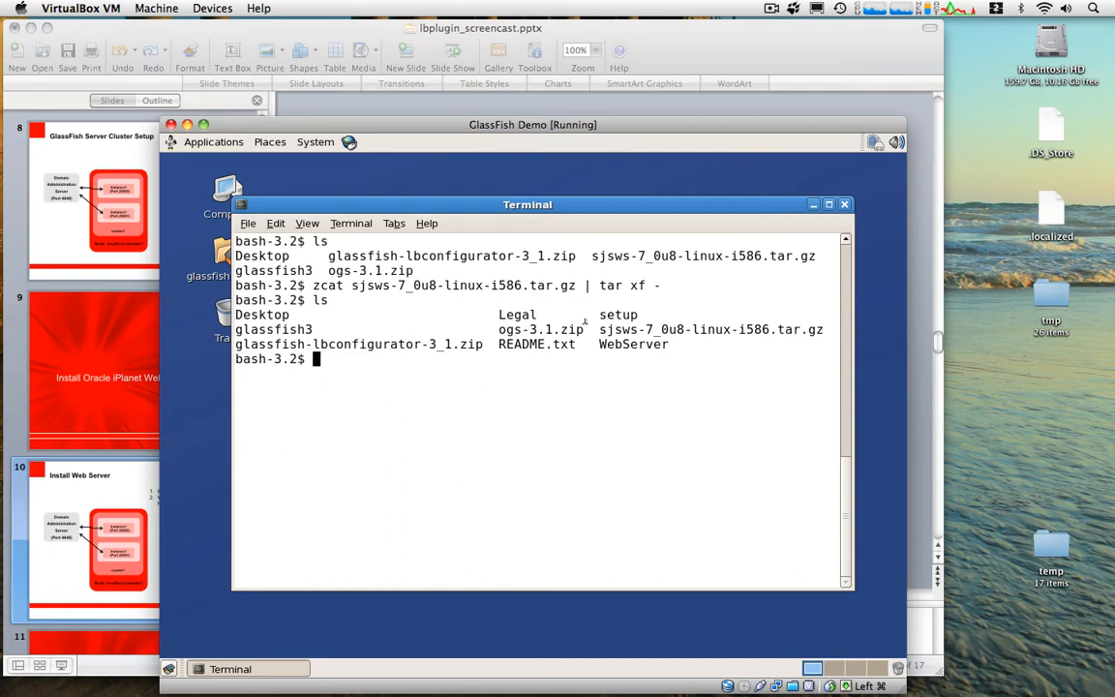
# Enter ./setup to run the extracted Web Server setup program
pyautogui.doubleClick(617, 314)
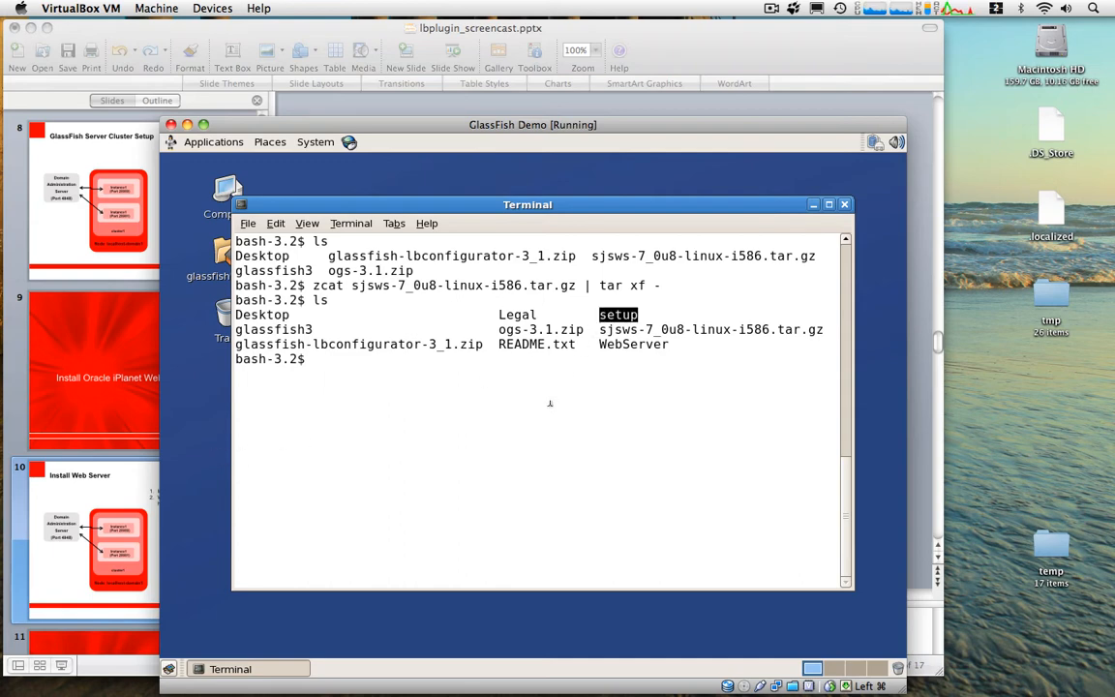
pyautogui.write('./s')
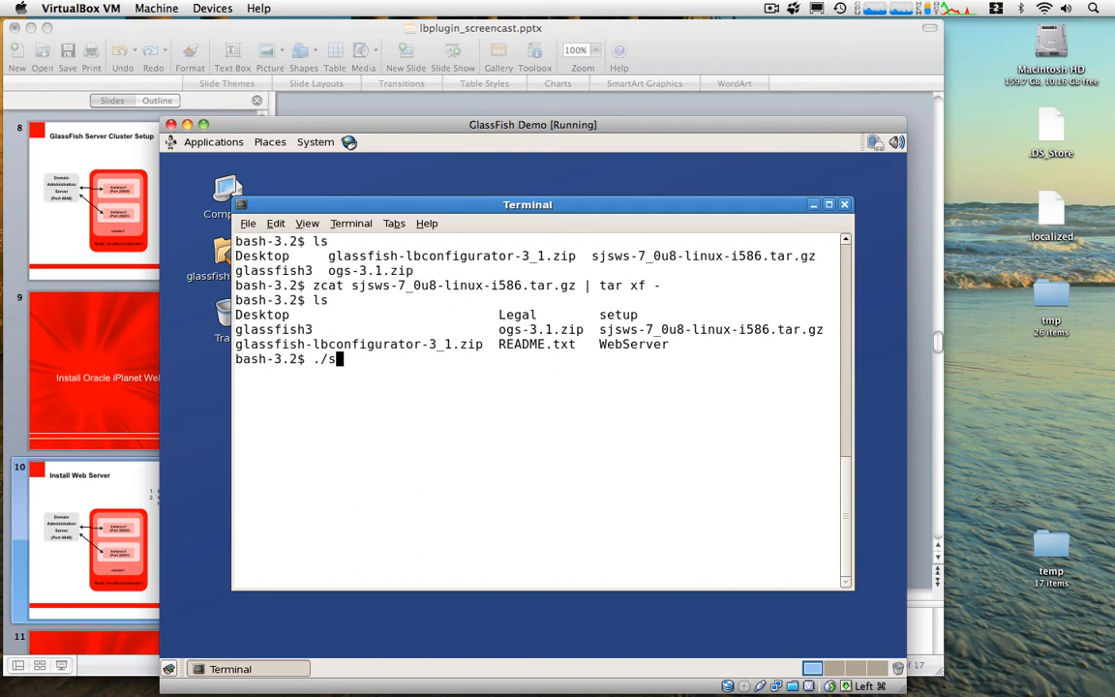
pyautogui.write('etup')
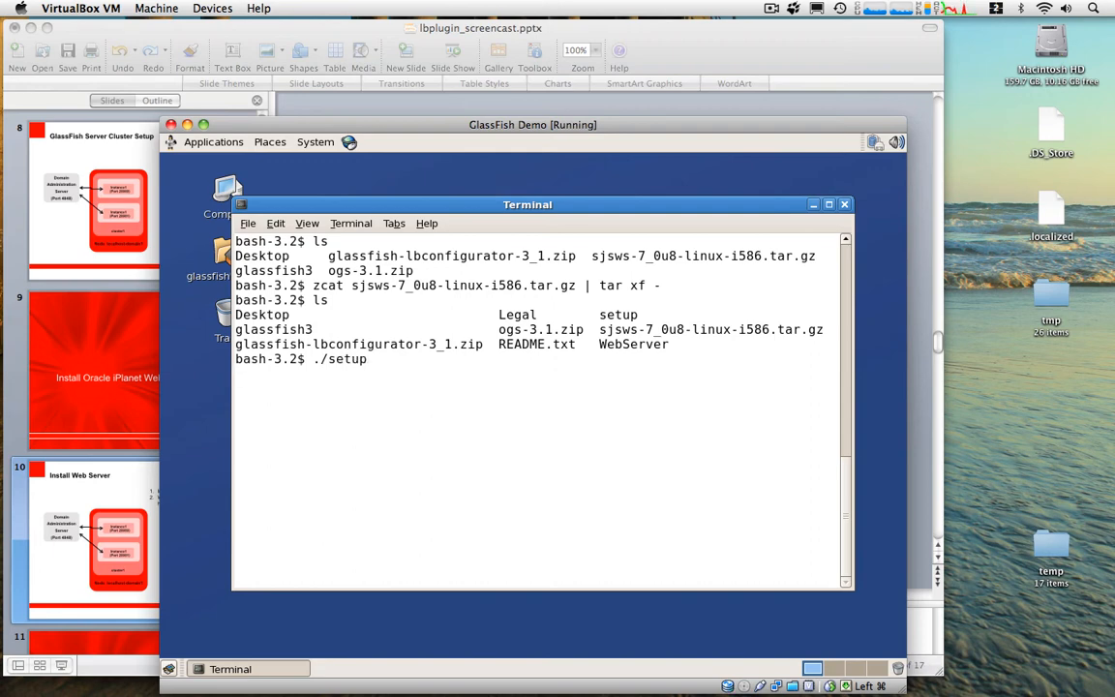
# Launch the installer and set the installation directory to /home/glassfish/webserver7, creating it
pyautogui.press('Return')
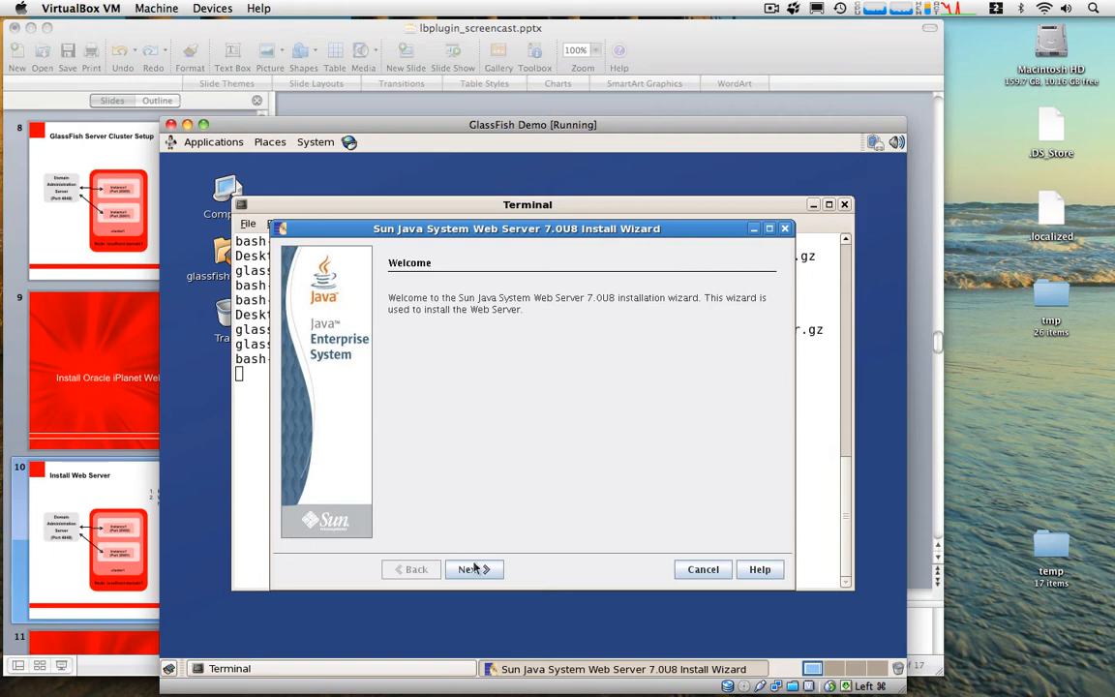
pyautogui.click(474, 570)
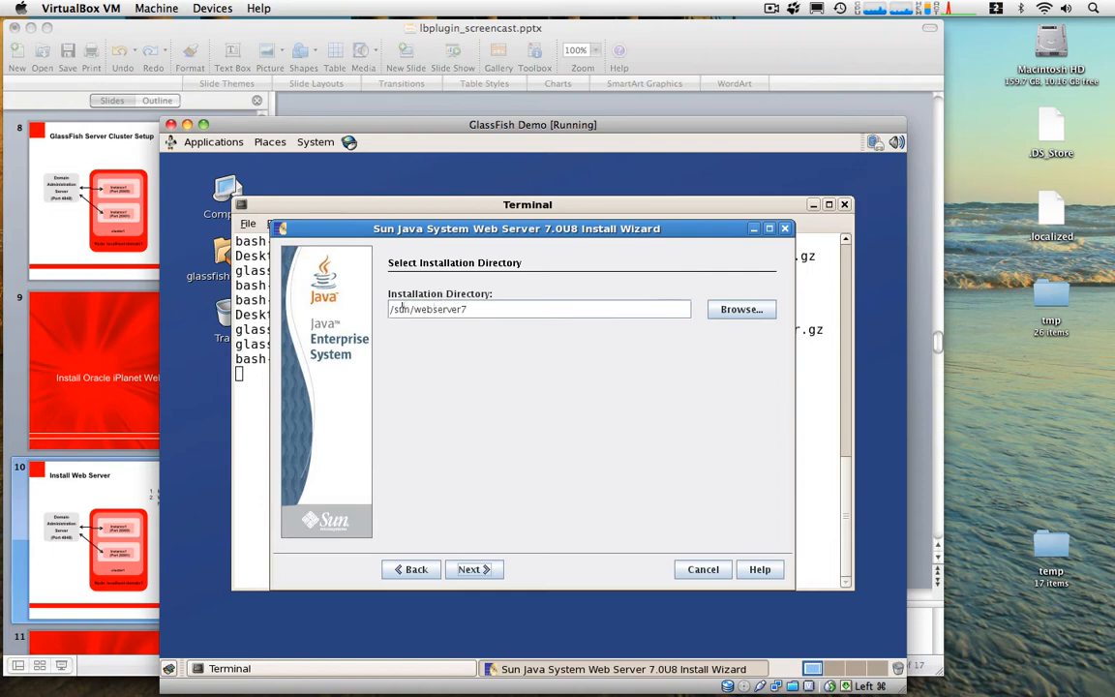
pyautogui.write('/home/webserver7')
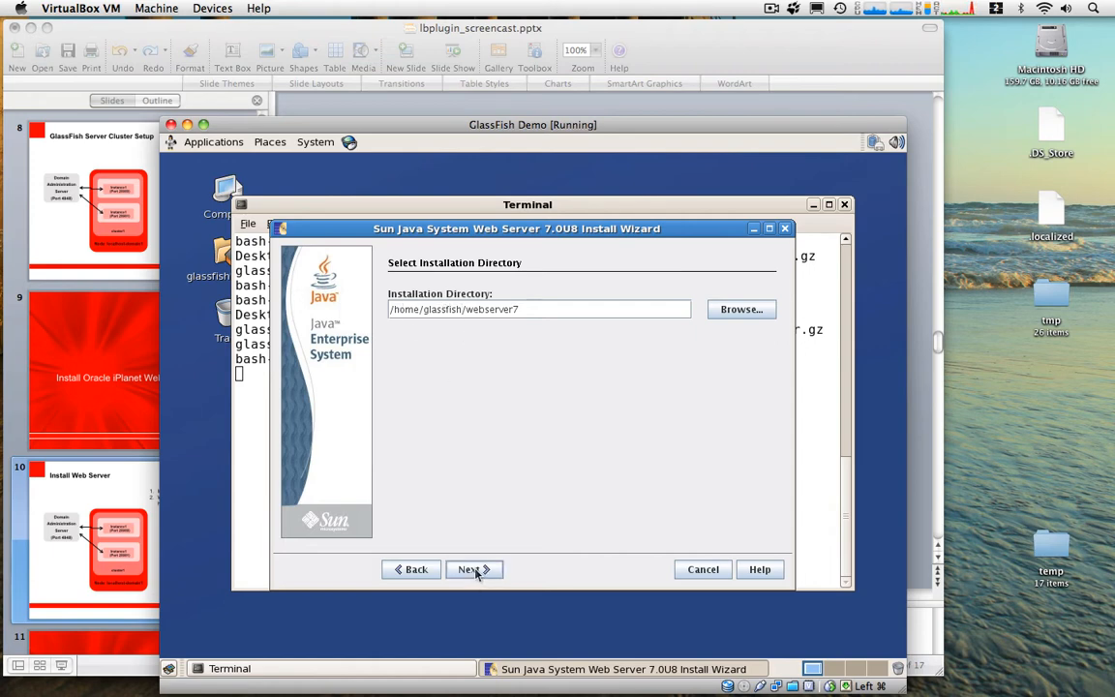
pyautogui.click(473, 569)
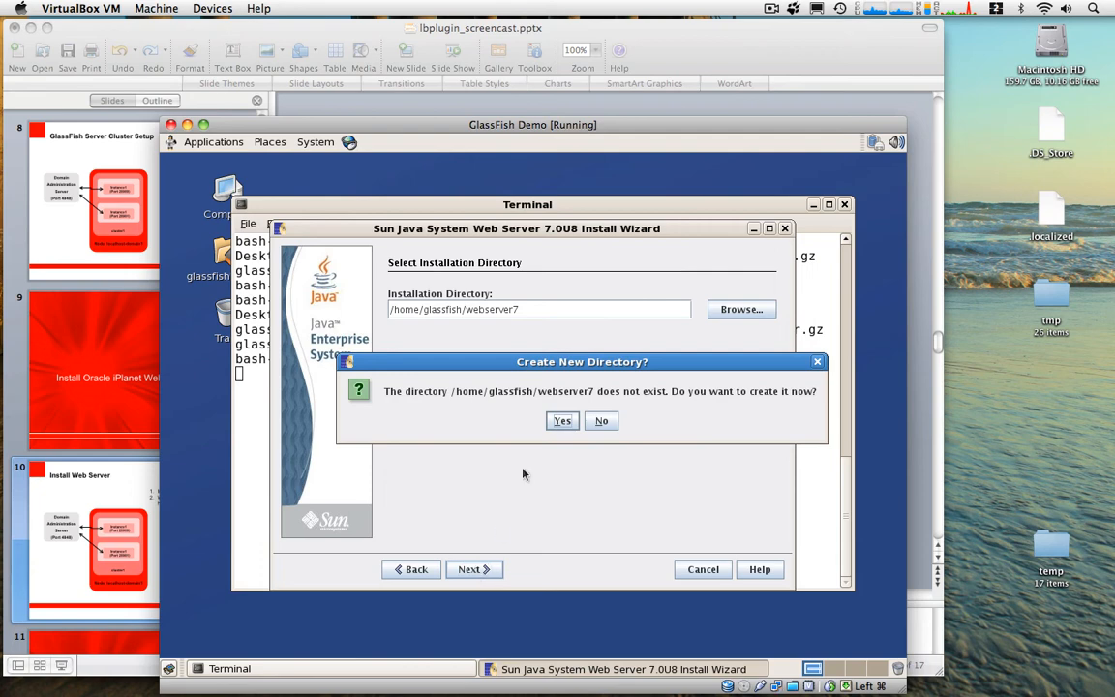
pyautogui.click(562, 420)
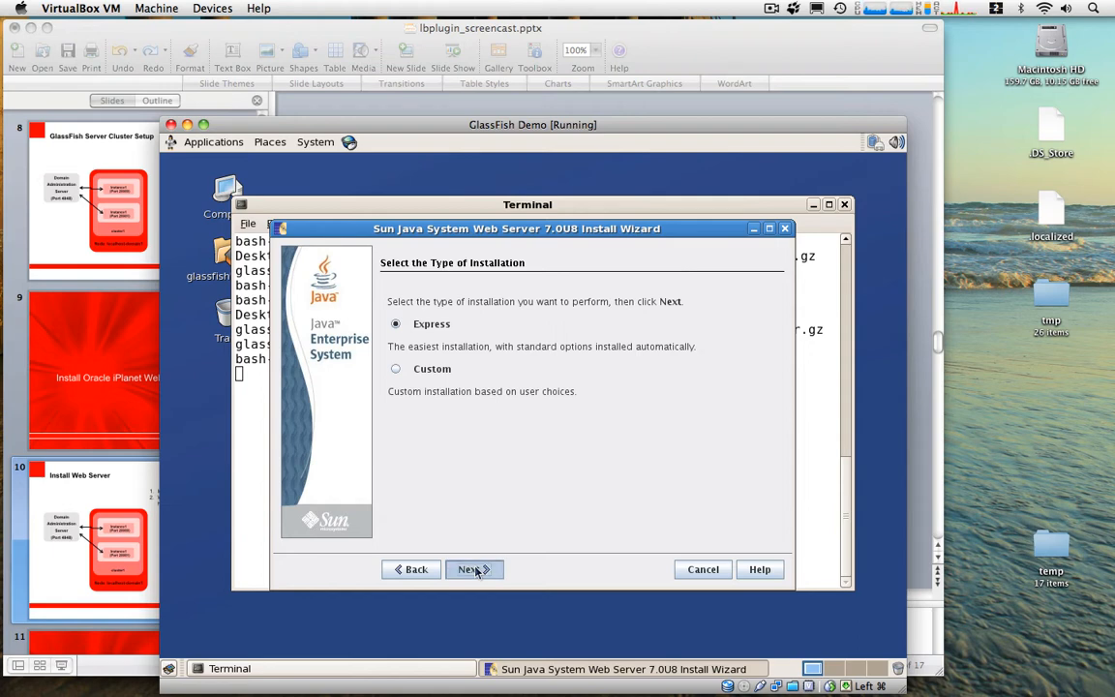
# Choose Express installation and set the admin user's password, reaching Ready to Install
pyautogui.click(473, 569)
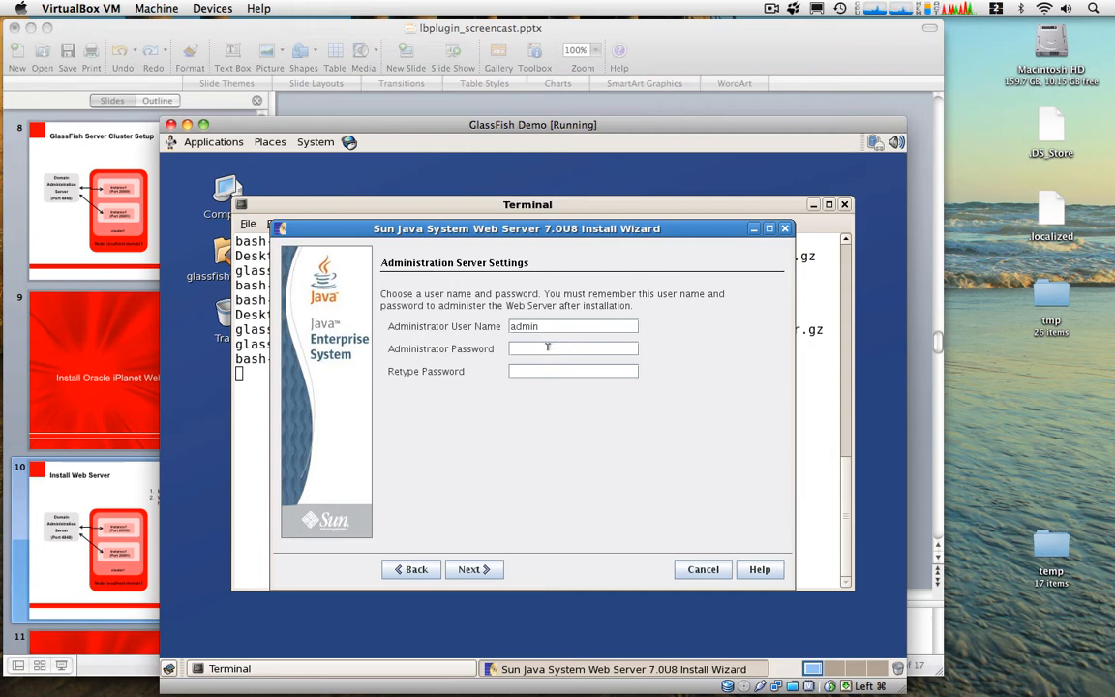
pyautogui.write('***')
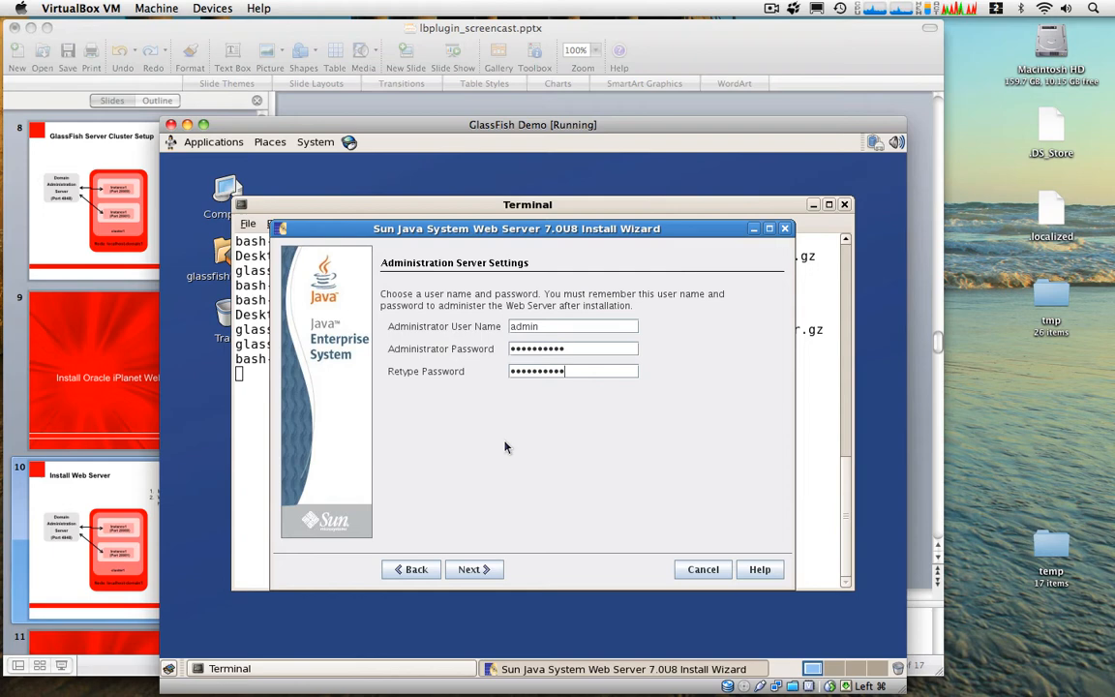
pyautogui.moveTo(479, 510)
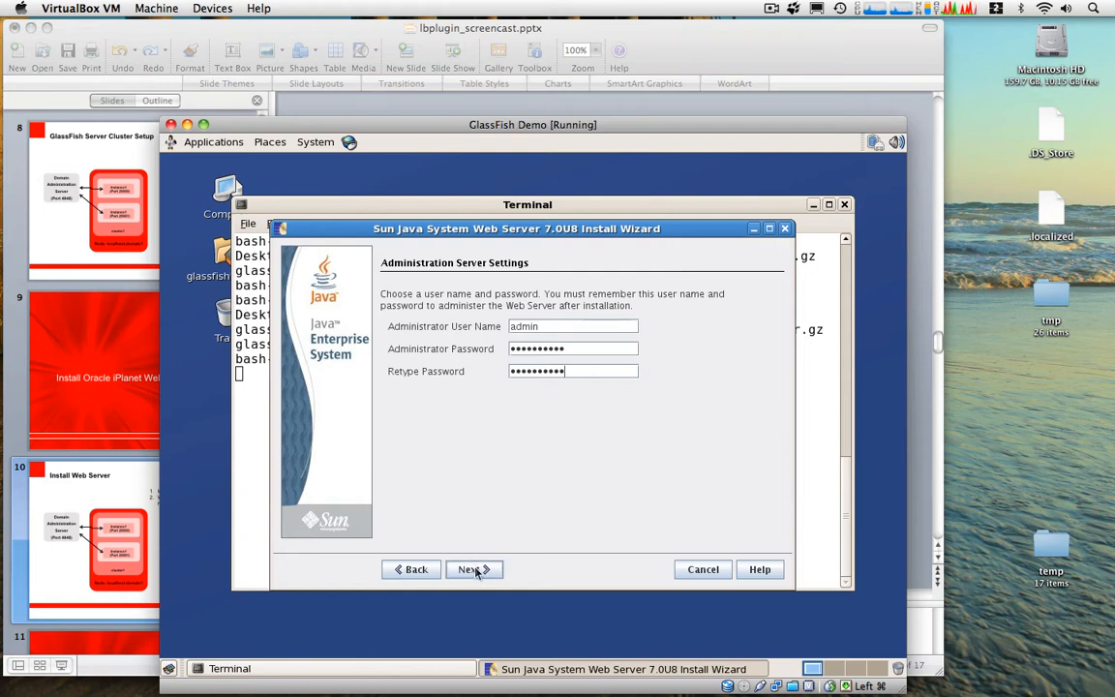
pyautogui.click(469, 569)
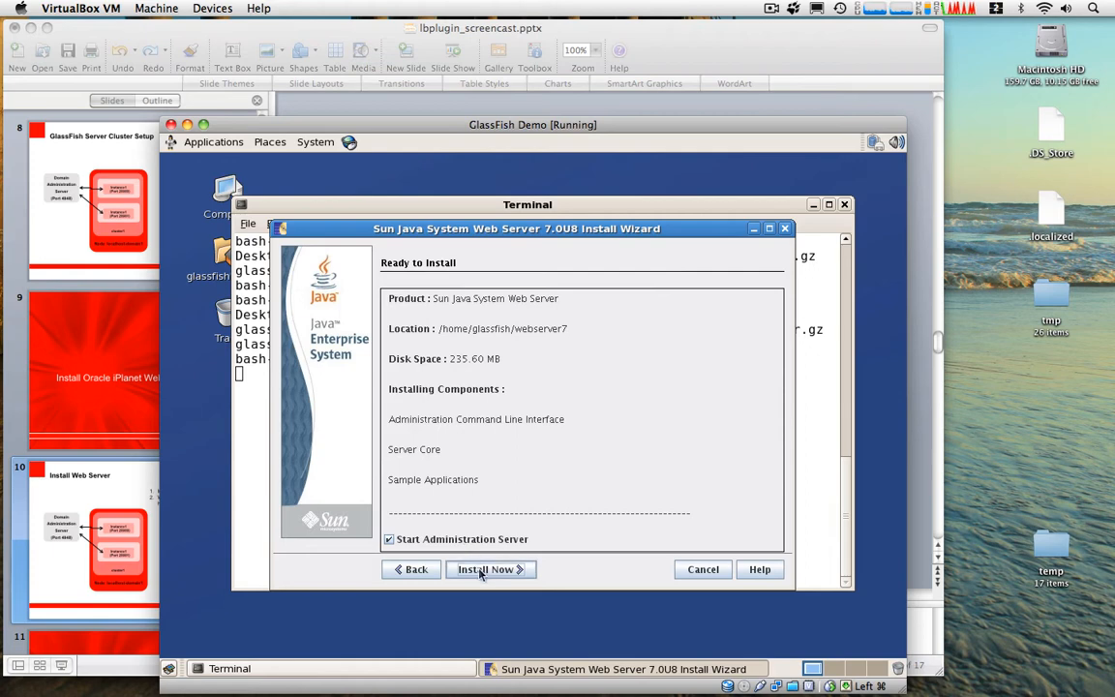
# Run the installation, skip product registration and finish the wizard
pyautogui.click(485, 569)
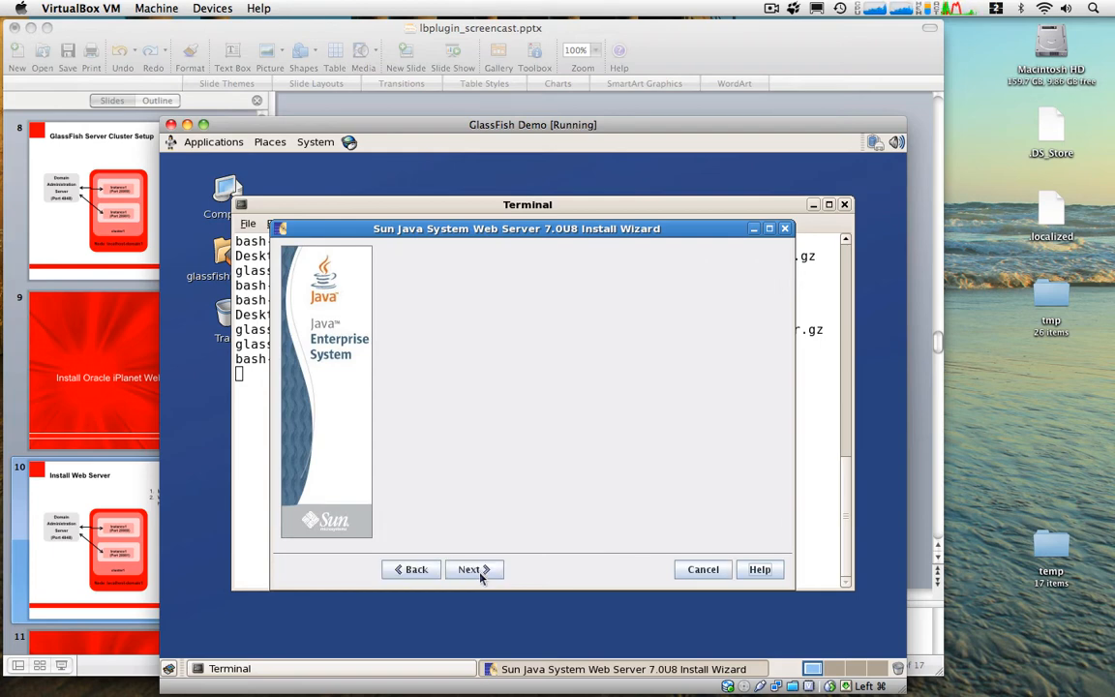
pyautogui.click(470, 569)
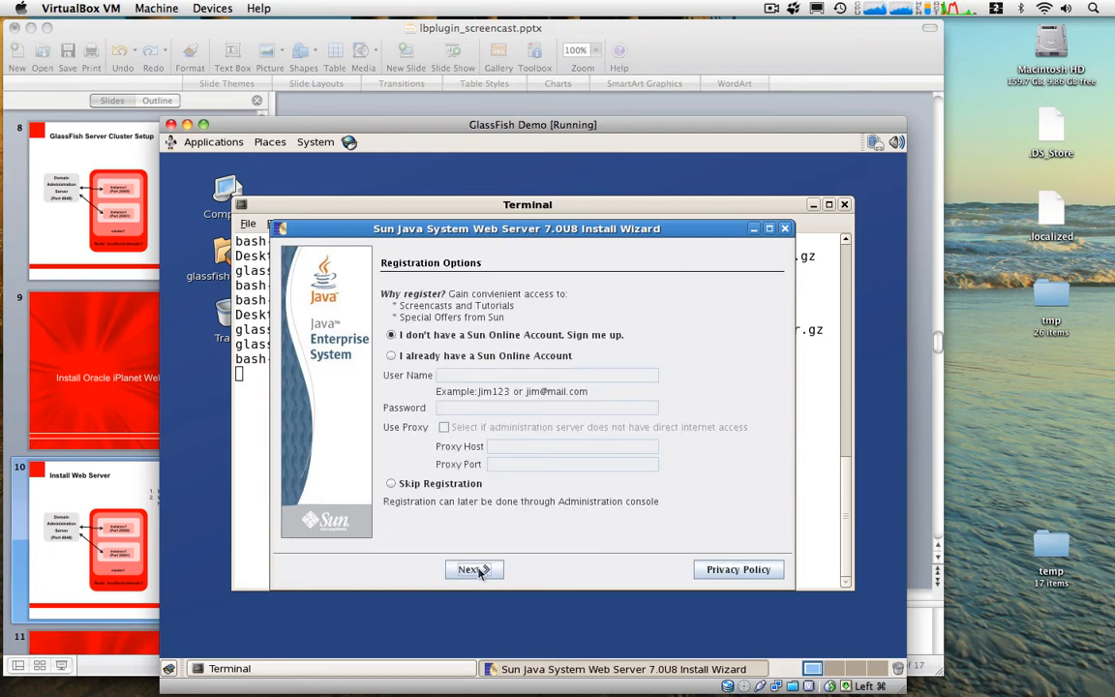
pyautogui.click(392, 483)
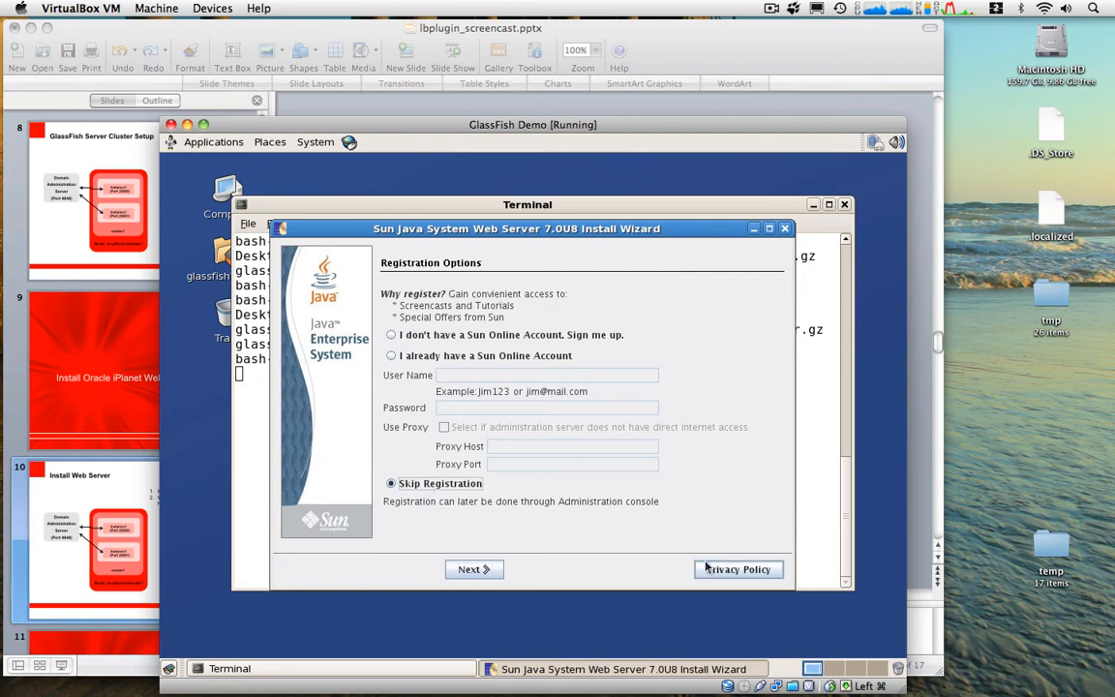
pyautogui.click(474, 570)
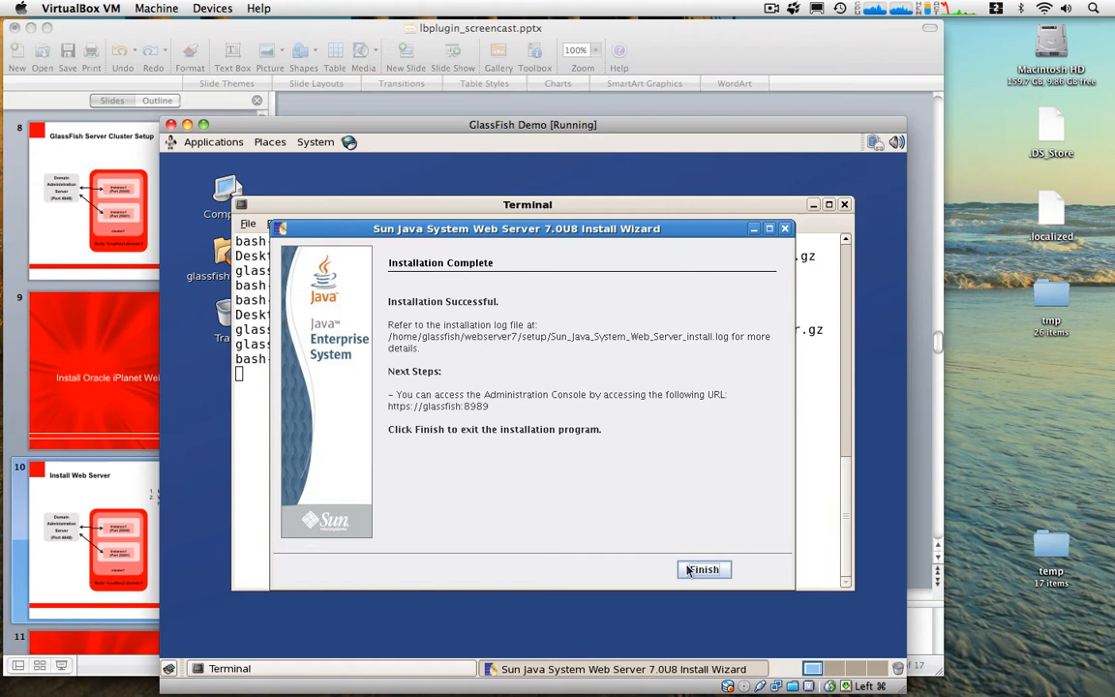
pyautogui.click(704, 569)
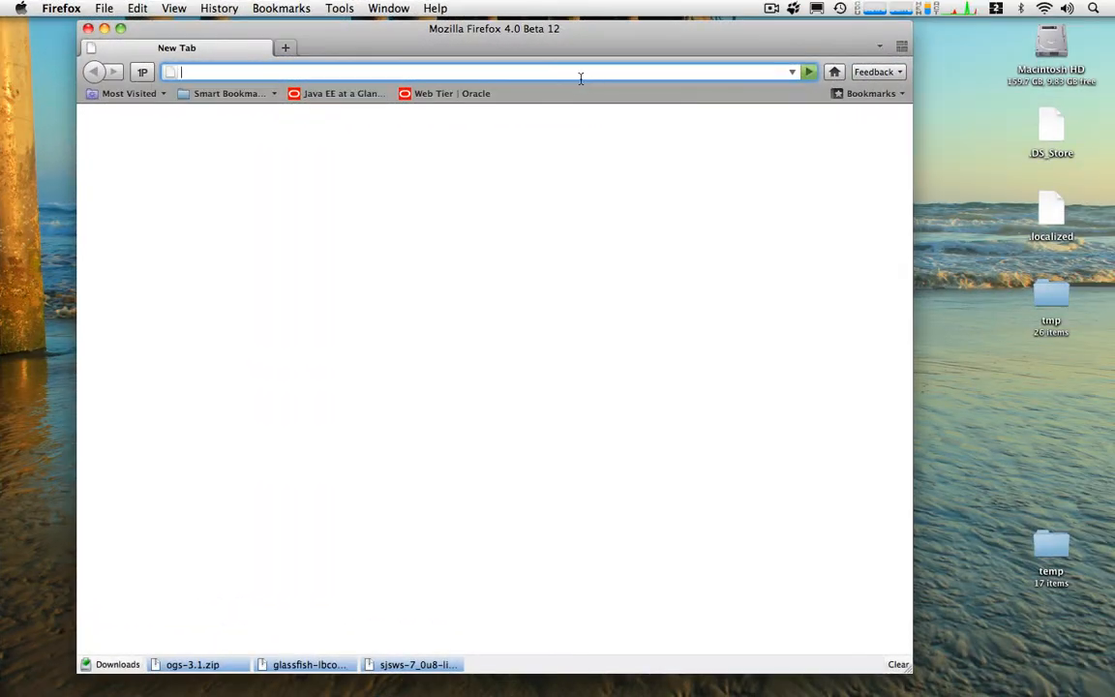
pyautogui.write('http://glassfish:8989/admingui/admingui/serverTasksGeneral')
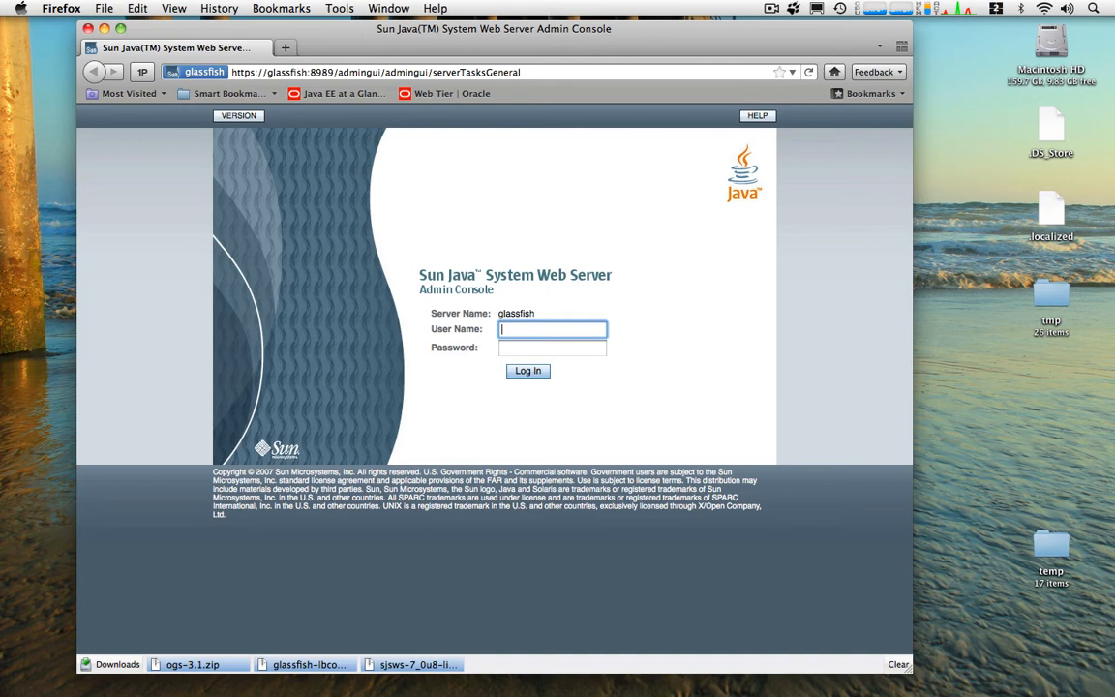
pyautogui.moveTo(676, 239)
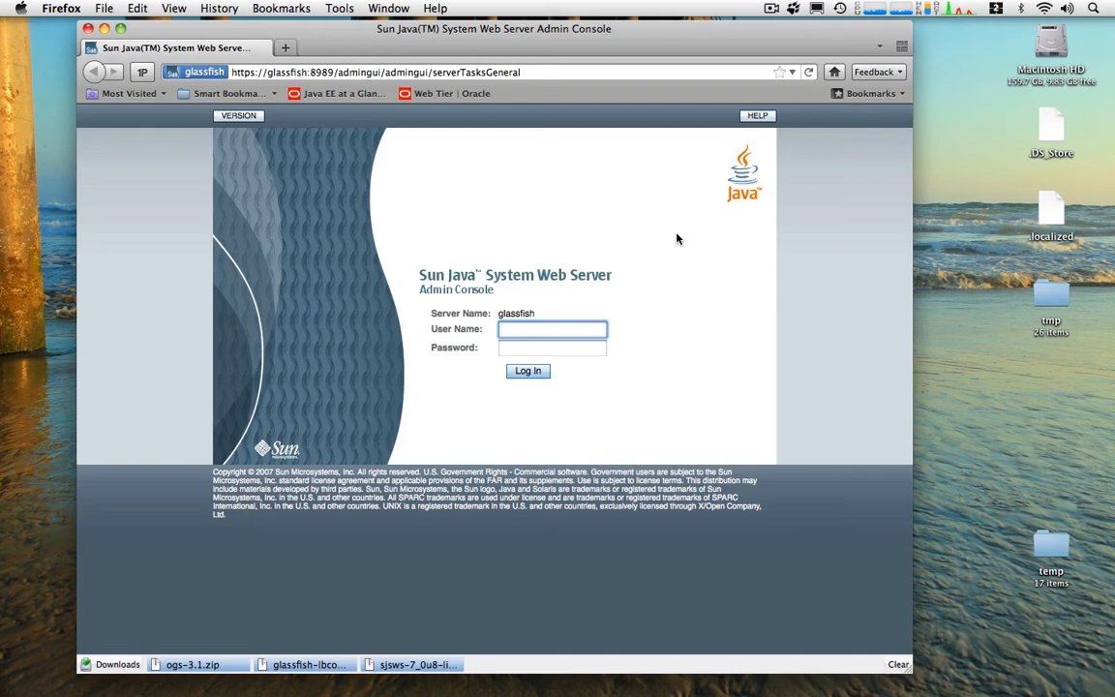
pyautogui.click(552, 329)
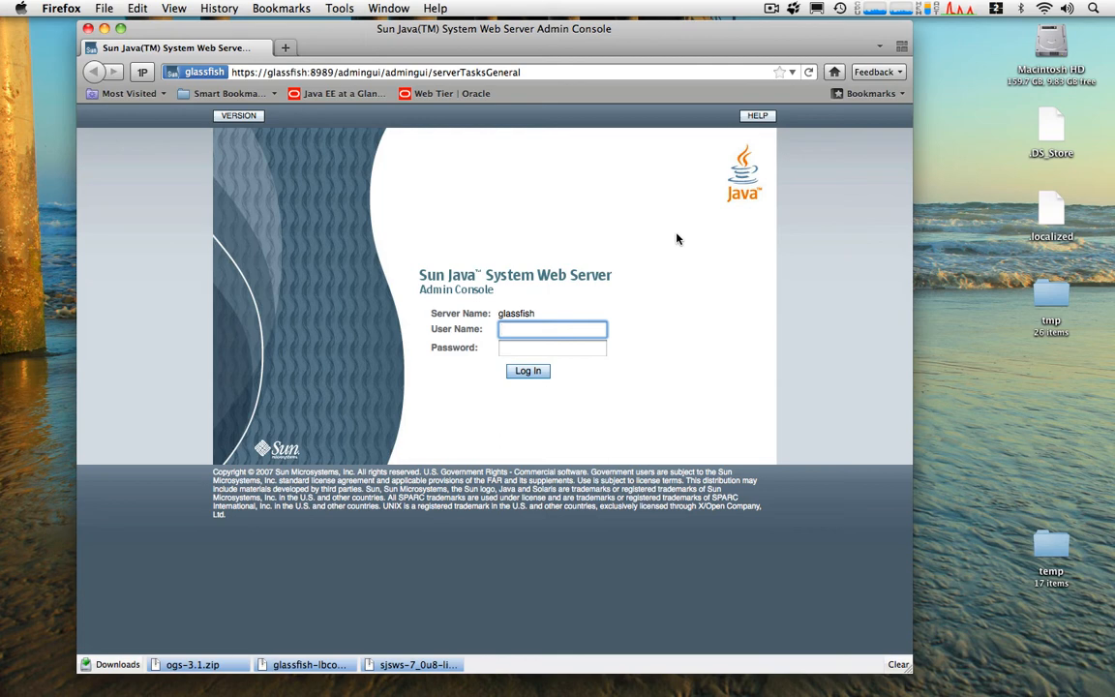
pyautogui.write('admin')
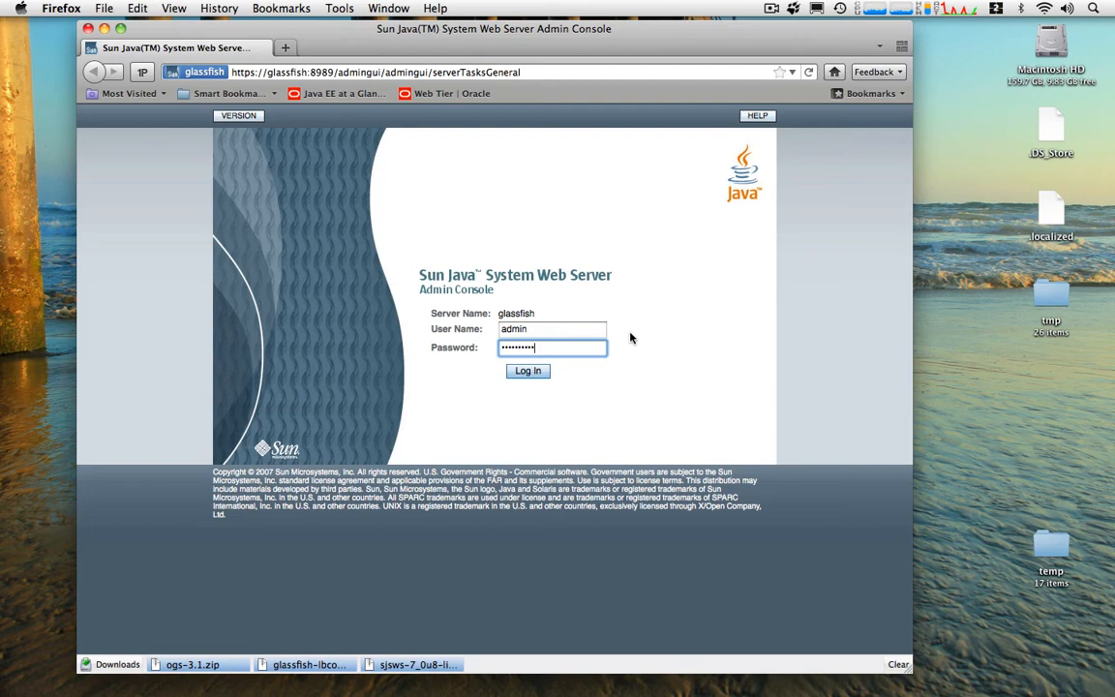
pyautogui.click(527, 371)
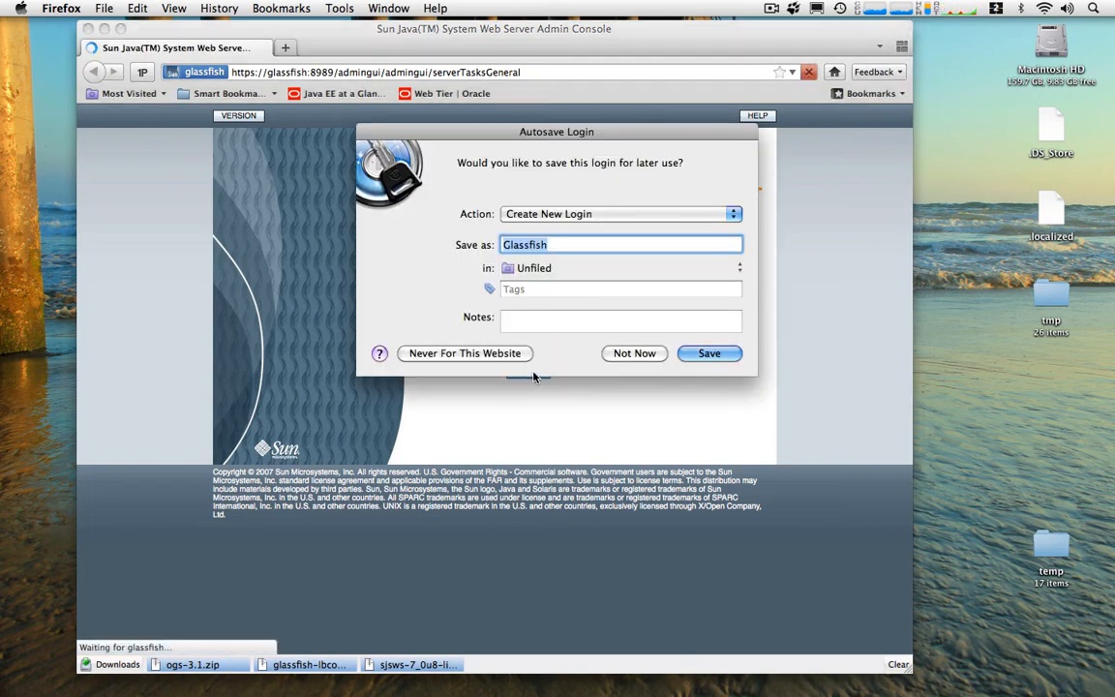
pyautogui.click(634, 352)
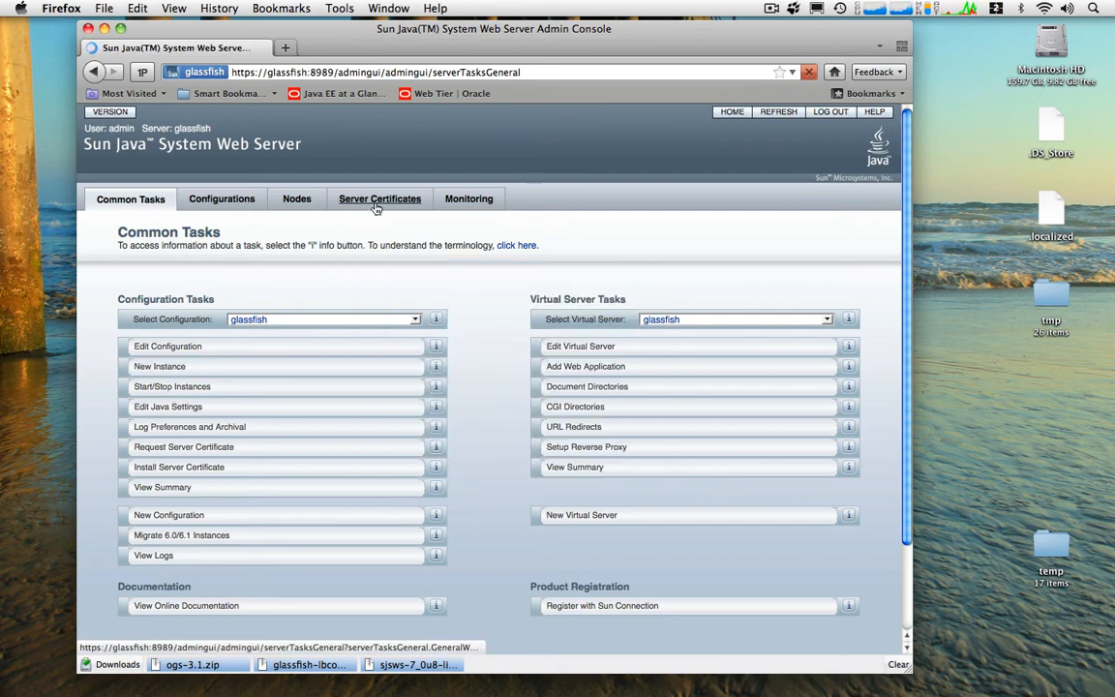
# Start a certificate request for the glassfish configuration using the internal token and server name glassfish
pyautogui.click(379, 198)
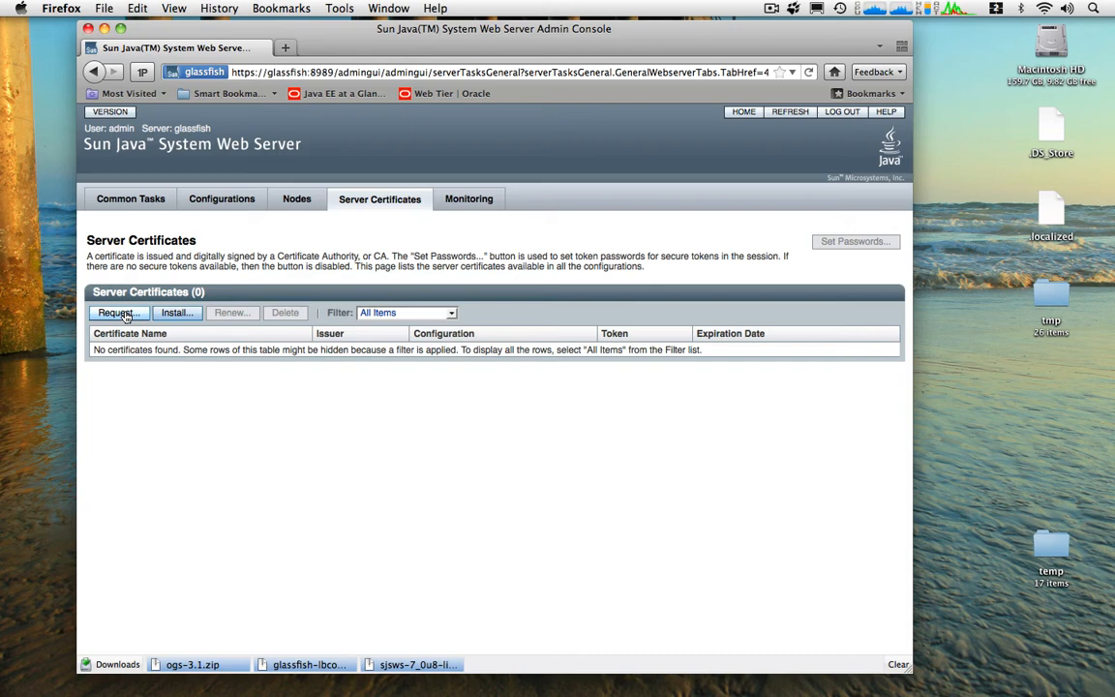
pyautogui.click(116, 312)
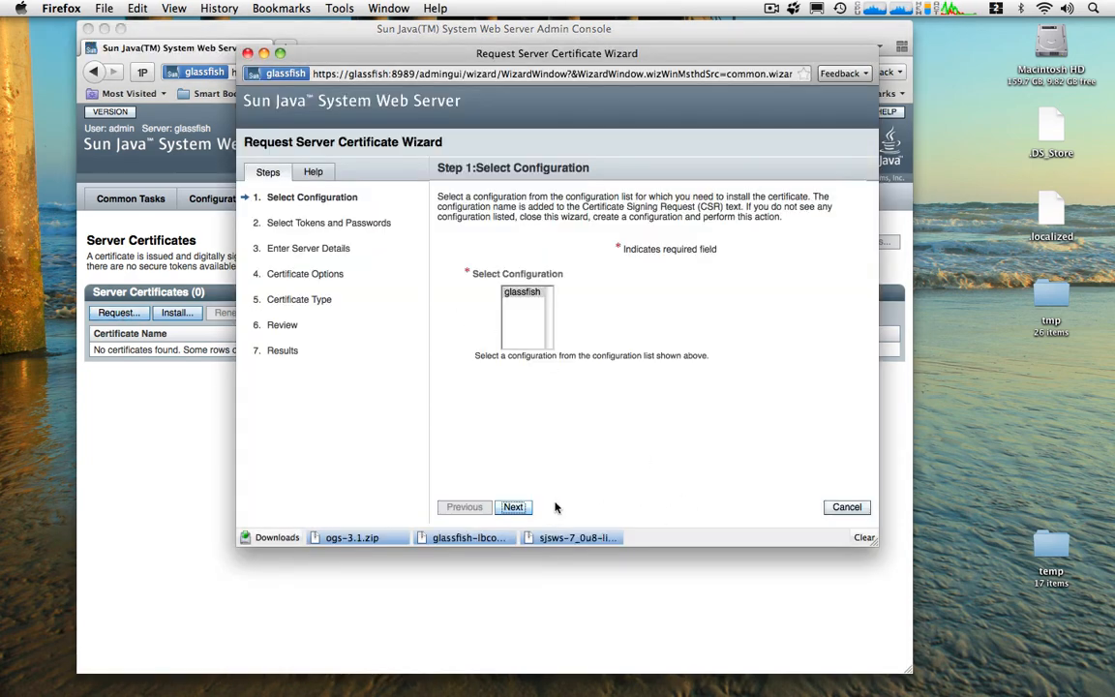
pyautogui.click(512, 507)
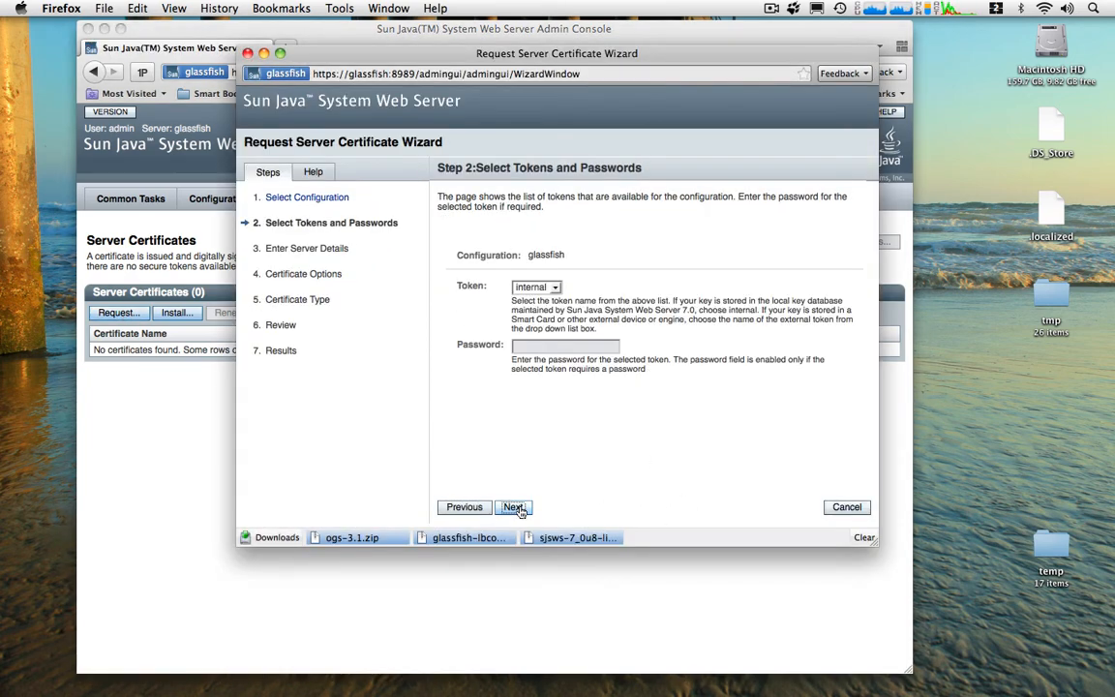
pyautogui.click(513, 507)
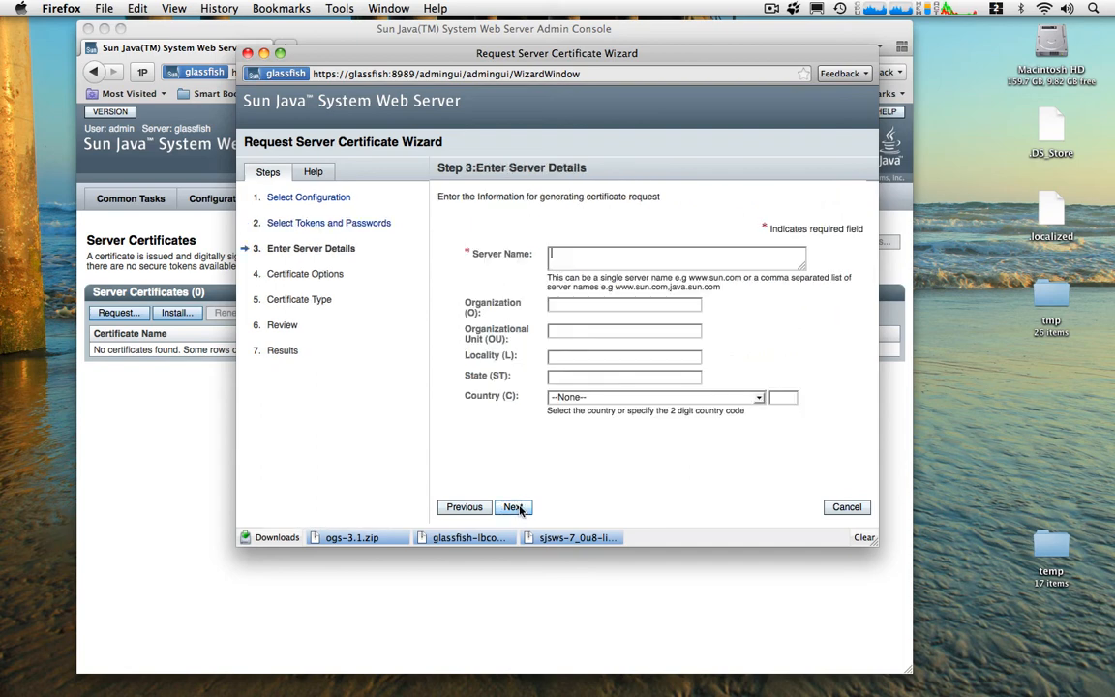
pyautogui.write('glassfish')
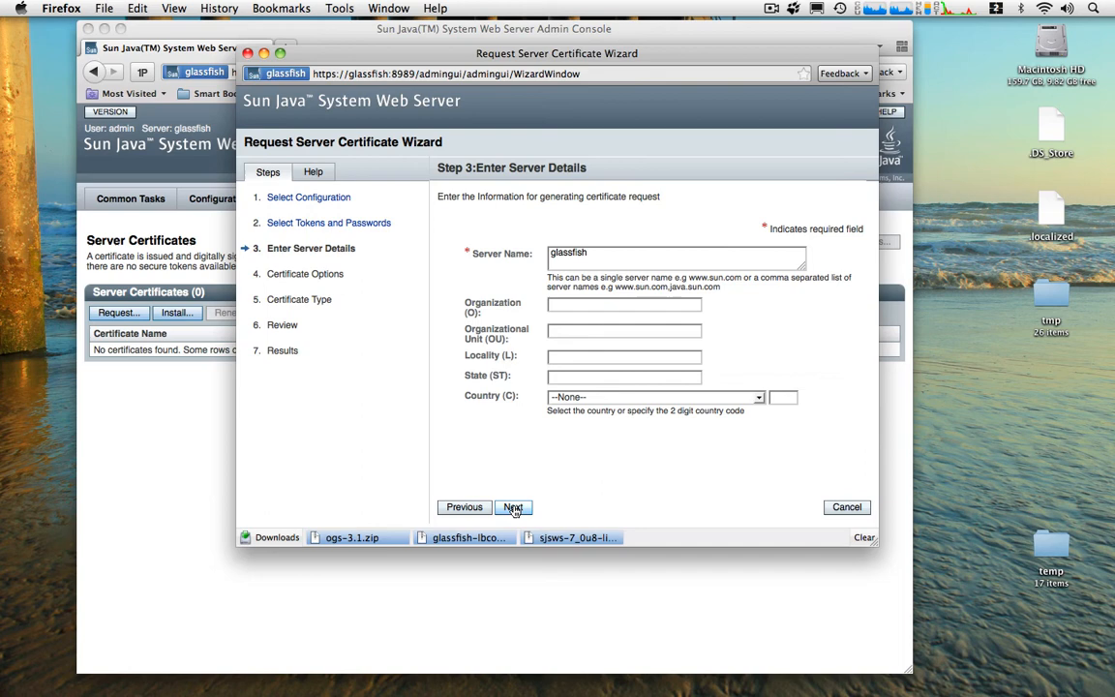
pyautogui.click(512, 506)
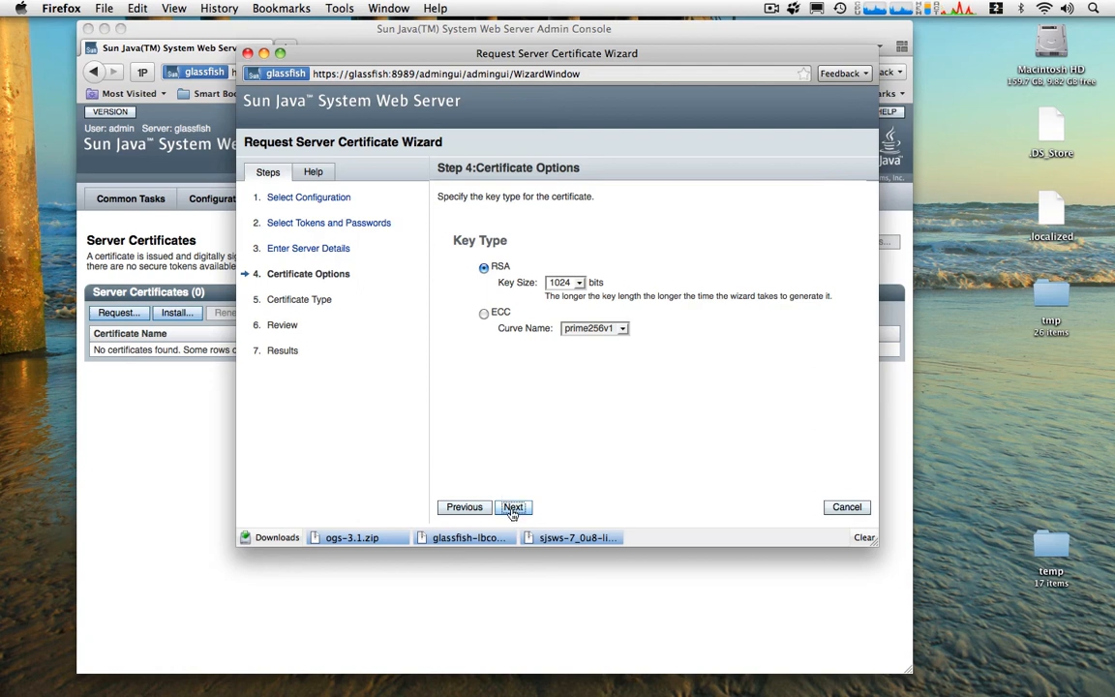
# Keep RSA 1024-bit and Self Signed, creating the cert-glassfish certificate
pyautogui.click(513, 507)
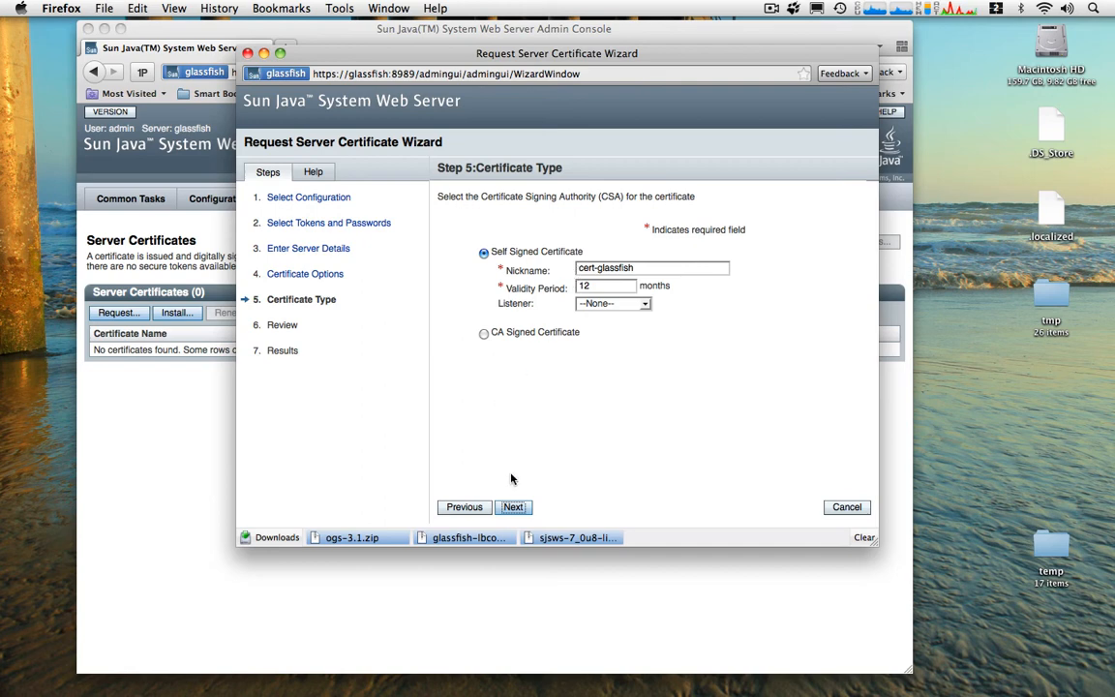
pyautogui.click(513, 507)
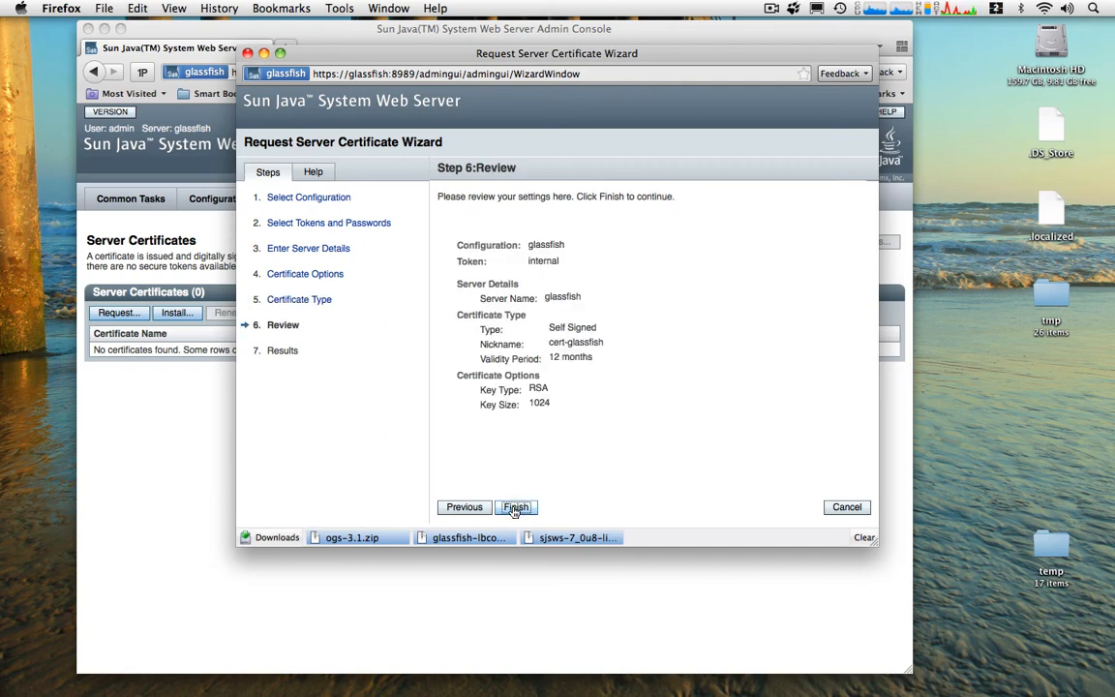
pyautogui.click(515, 507)
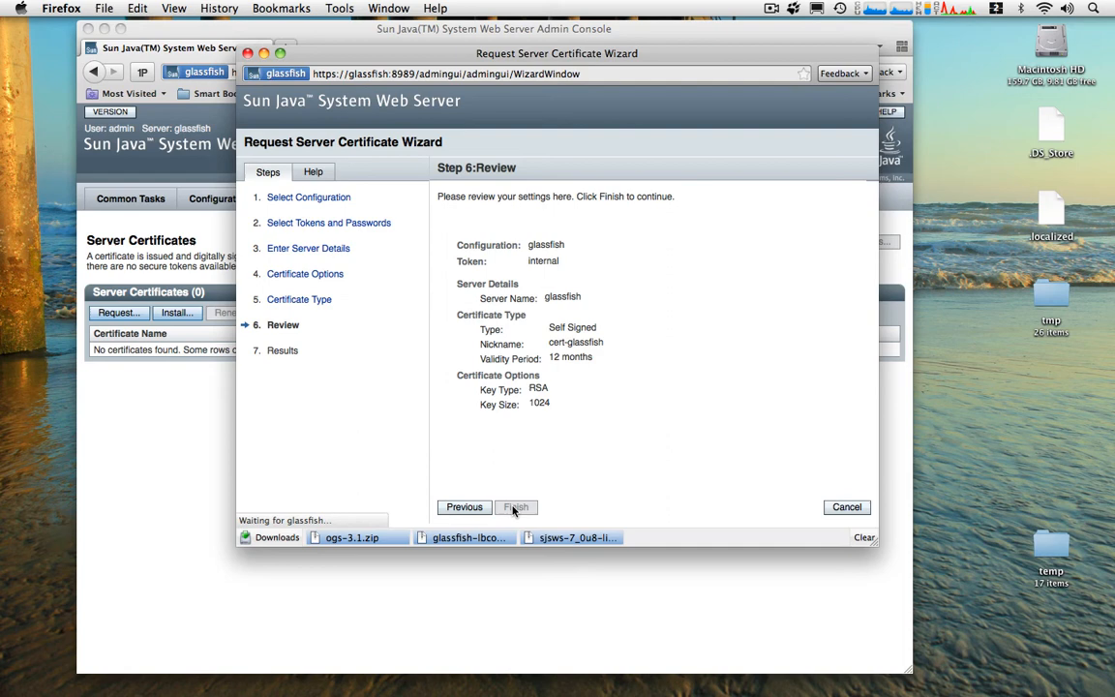
pyautogui.click(515, 506)
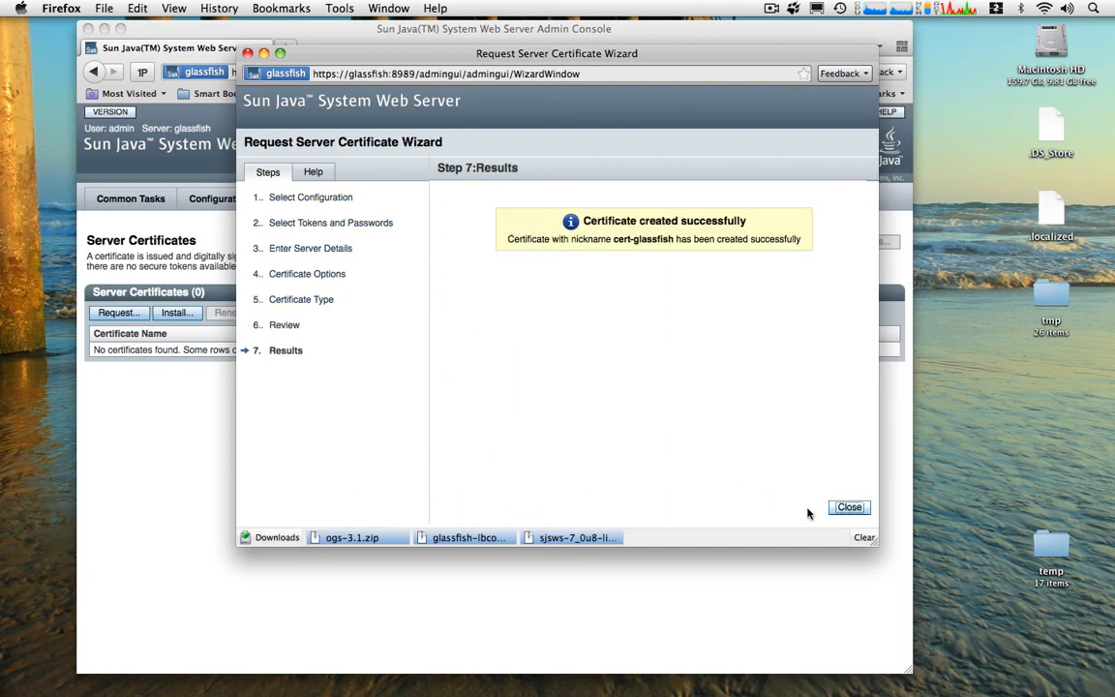
pyautogui.click(849, 506)
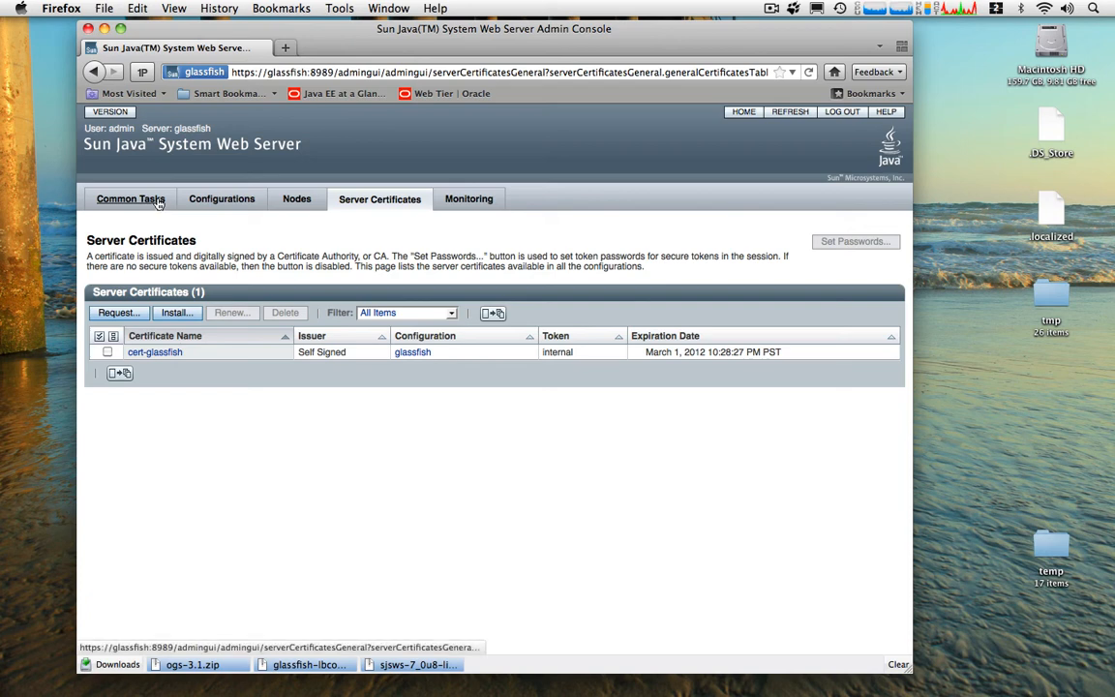
# From Common Tasks, edit the glassfish configuration and show its HTTP listener on port 8081
pyautogui.click(130, 198)
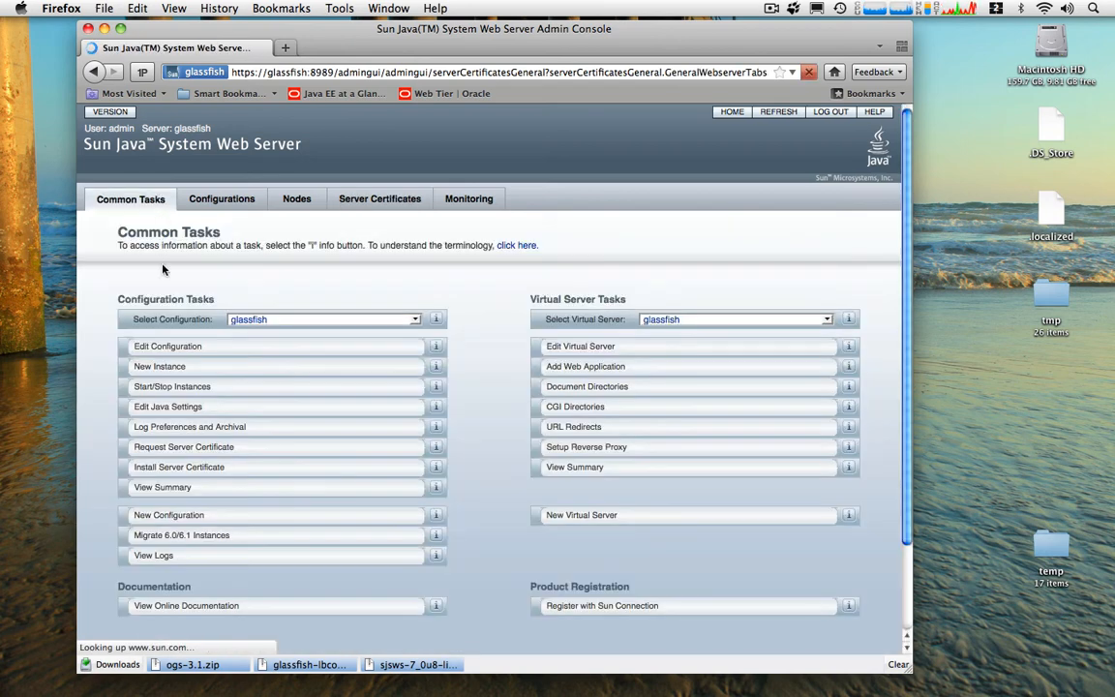
pyautogui.moveTo(174, 319)
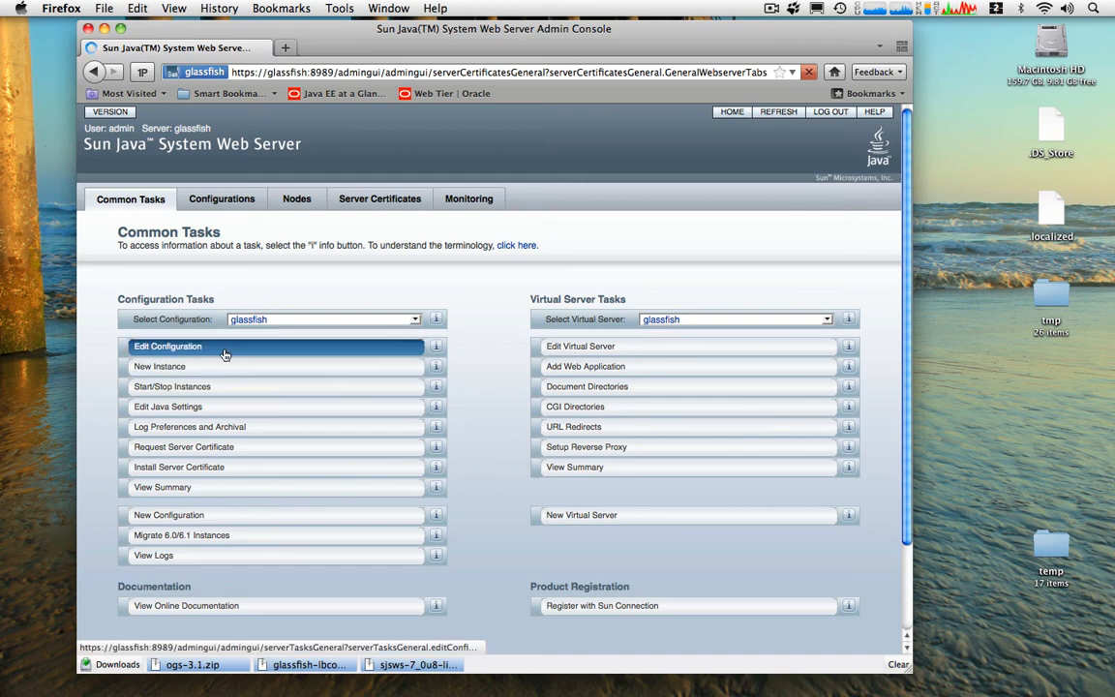
pyautogui.click(167, 346)
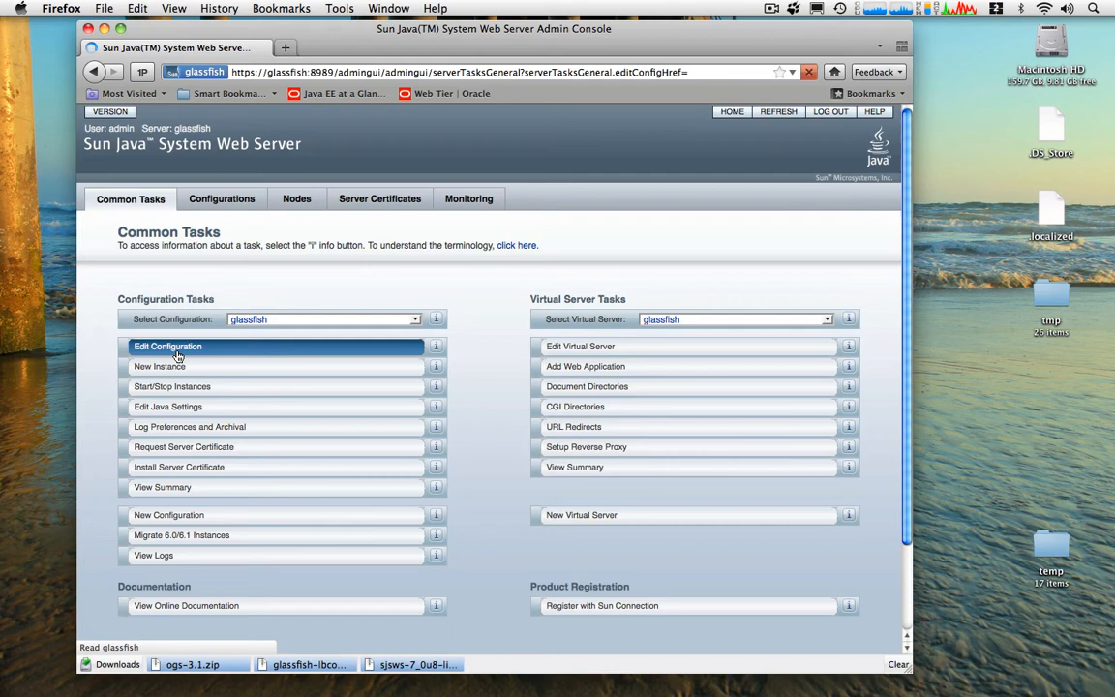
pyautogui.click(167, 345)
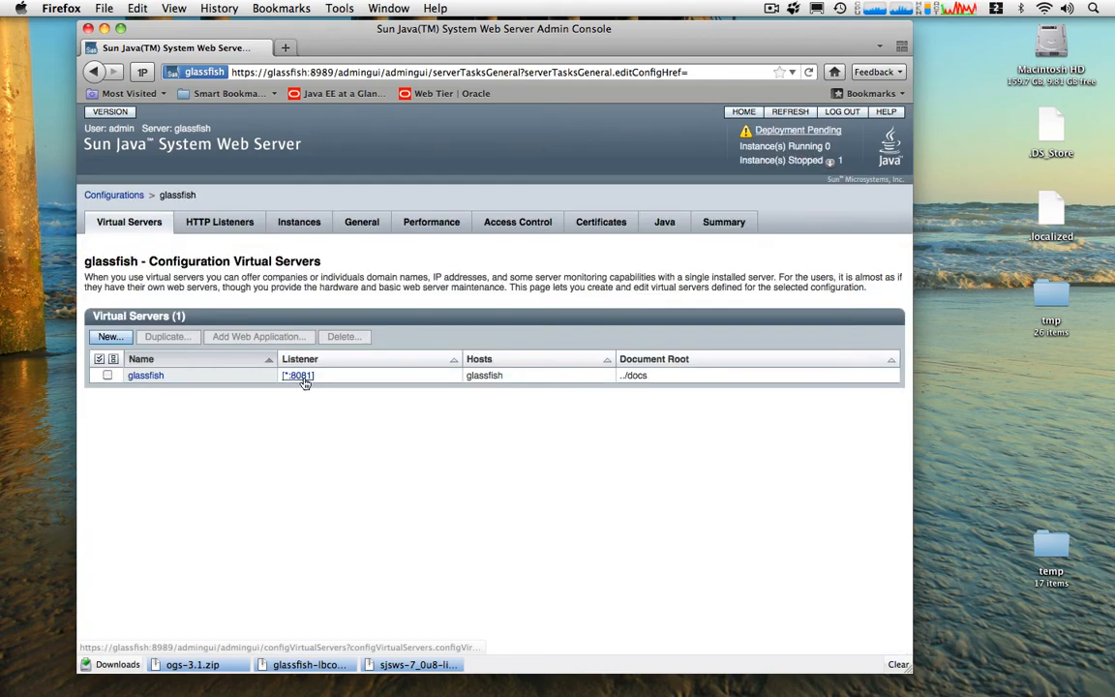
pyautogui.click(297, 375)
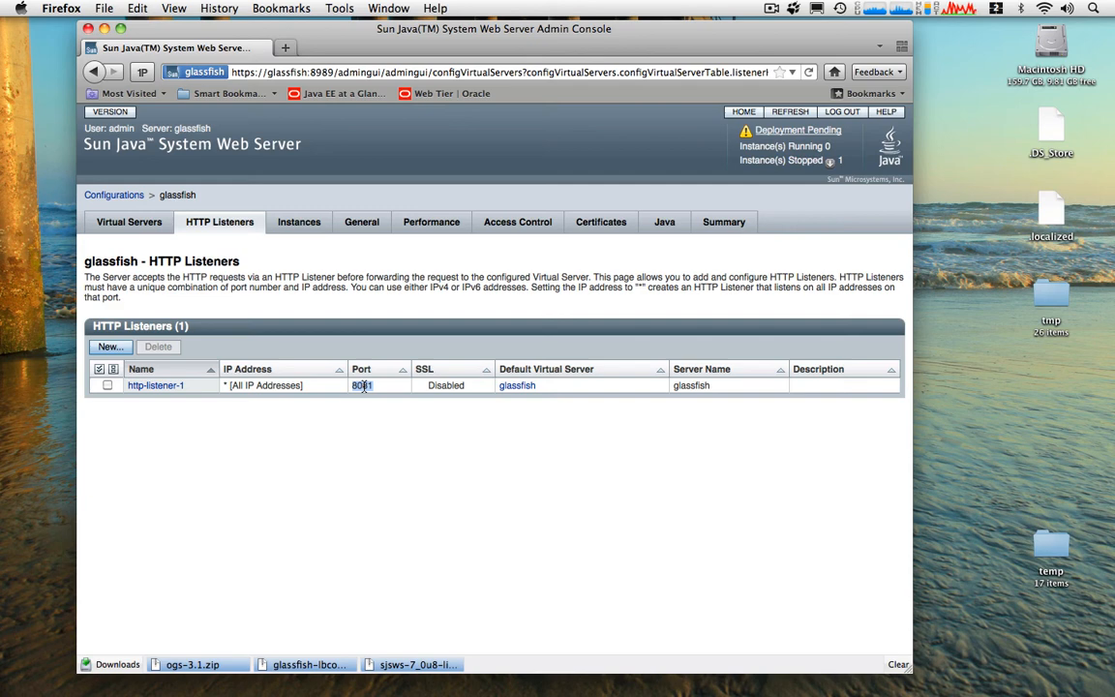
pyautogui.moveTo(363, 386)
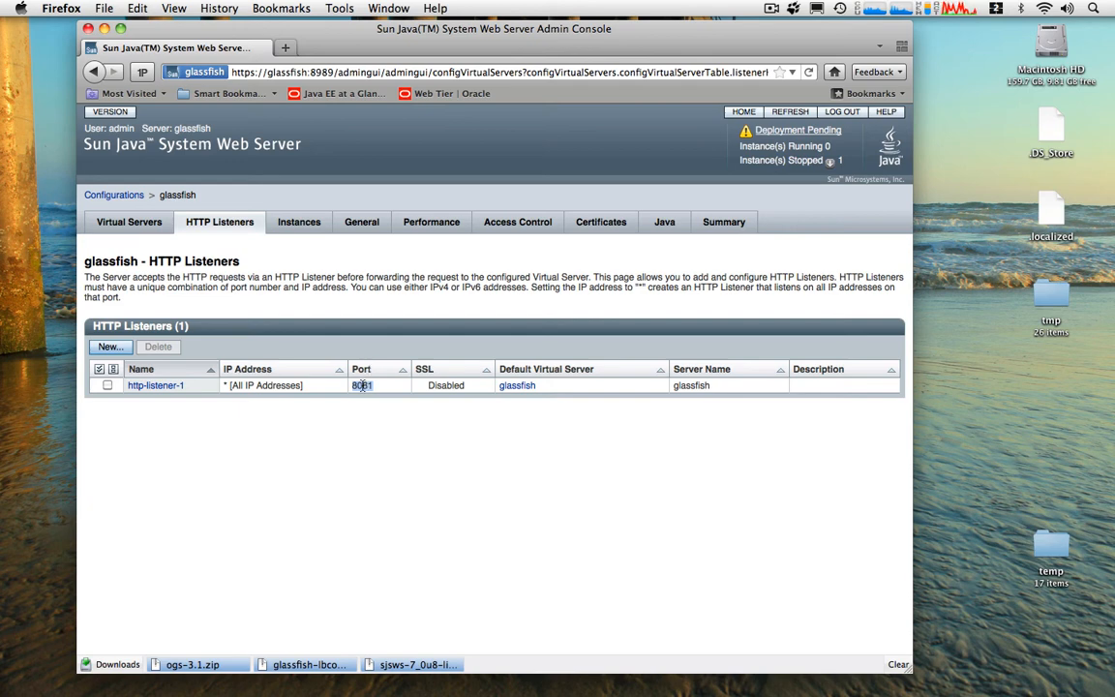
pyautogui.moveTo(206, 336)
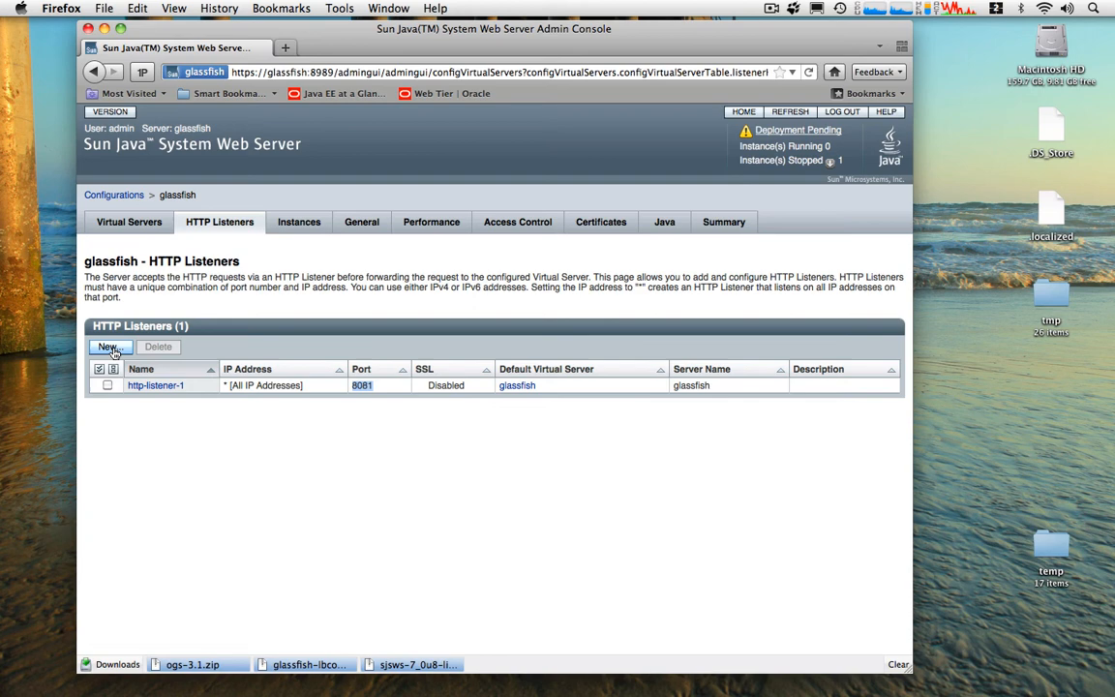
# Give the new listener port 8082, server name glassfish and SSL enabled
pyautogui.click(108, 347)
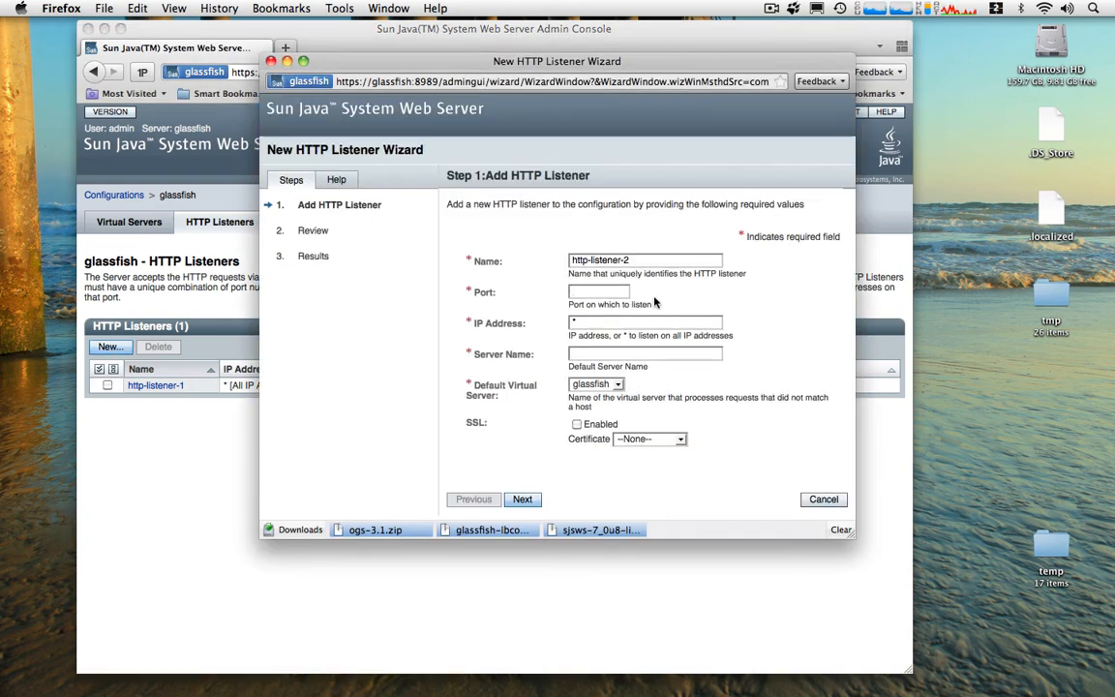
pyautogui.write('8082')
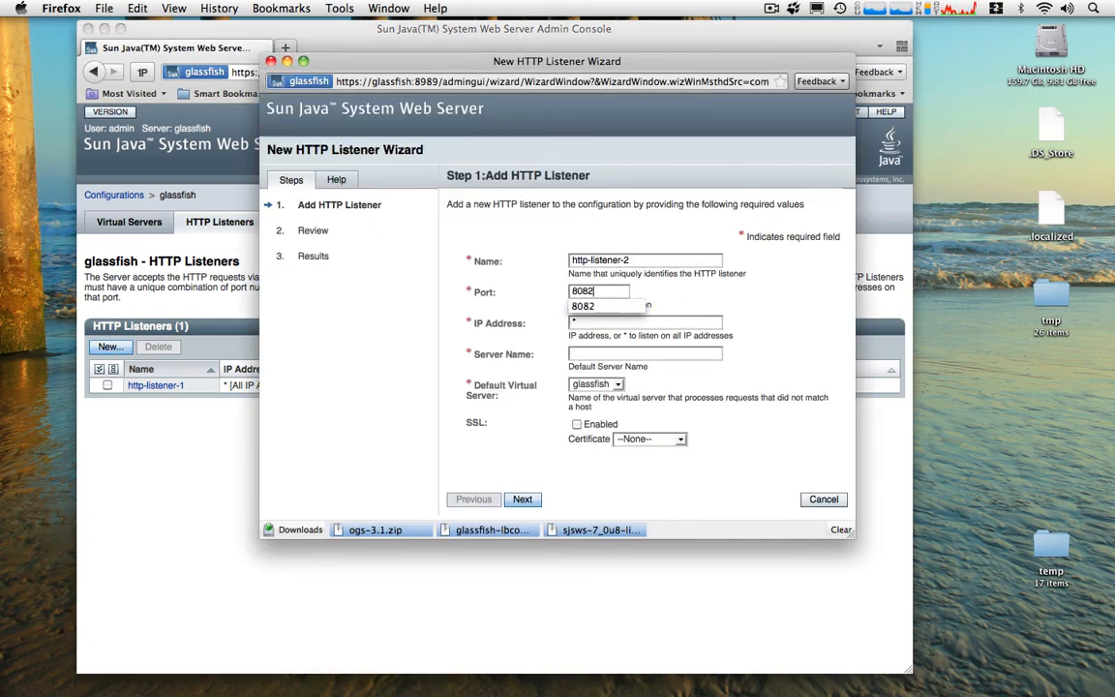
pyautogui.click(645, 352)
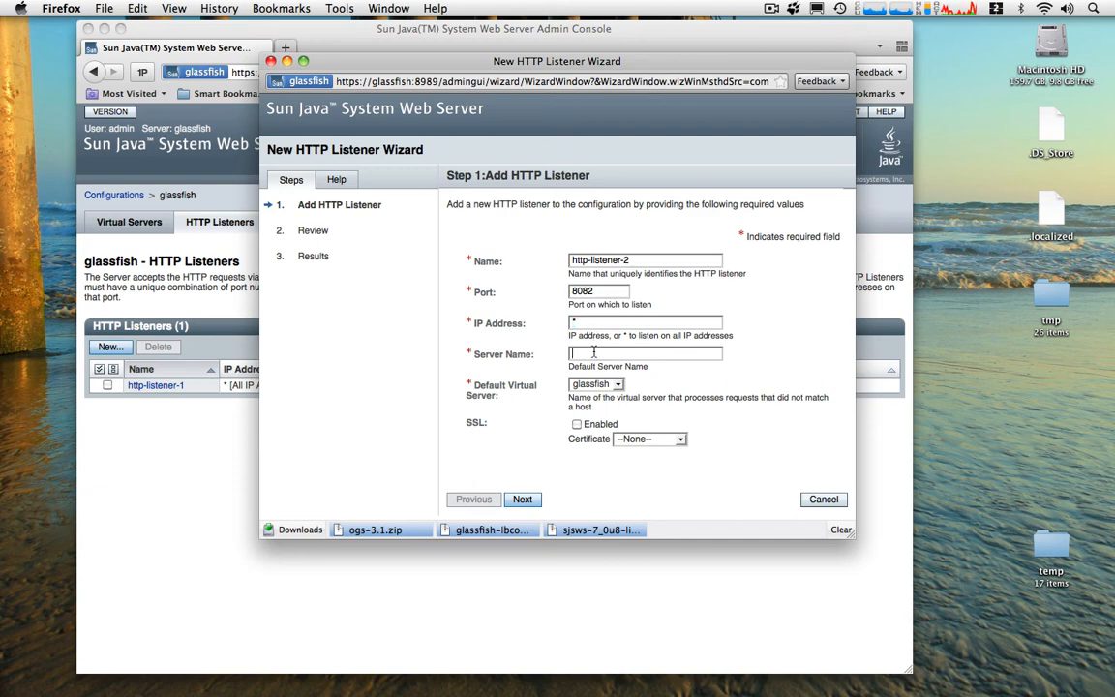
pyautogui.write('glassfish')
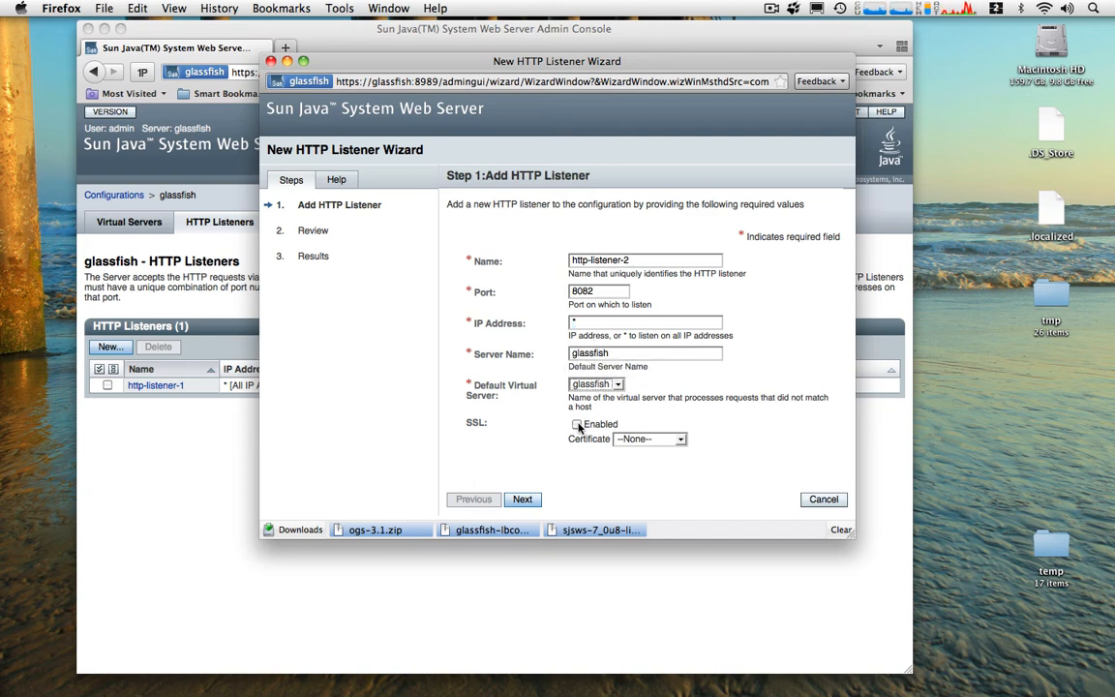
pyautogui.click(577, 424)
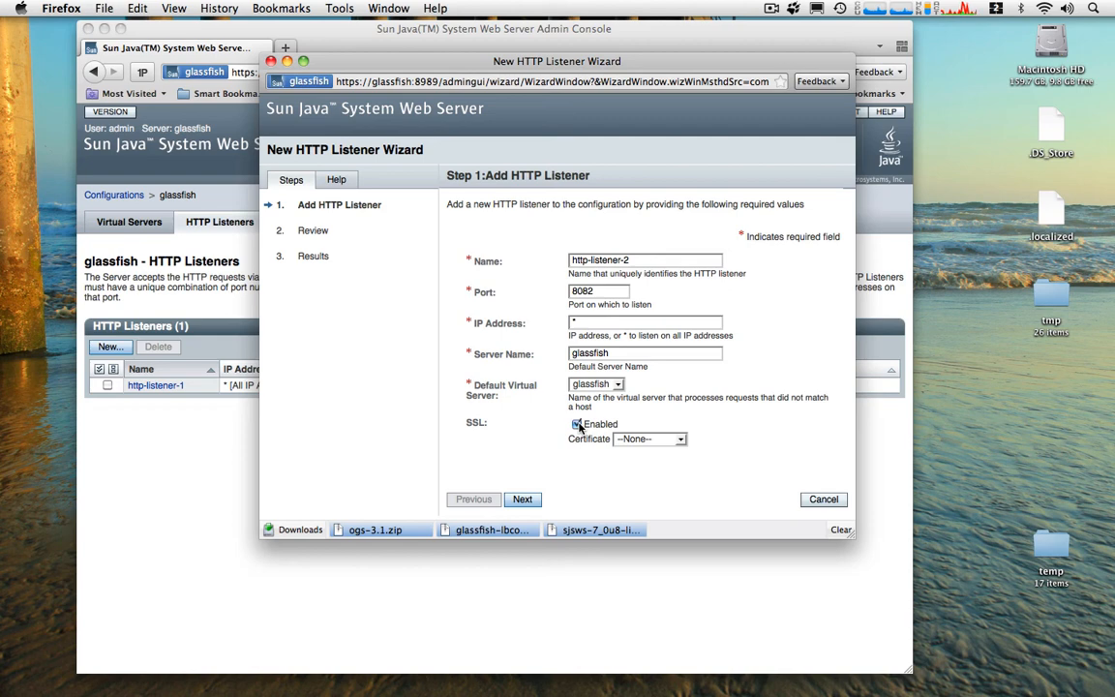
pyautogui.click(577, 424)
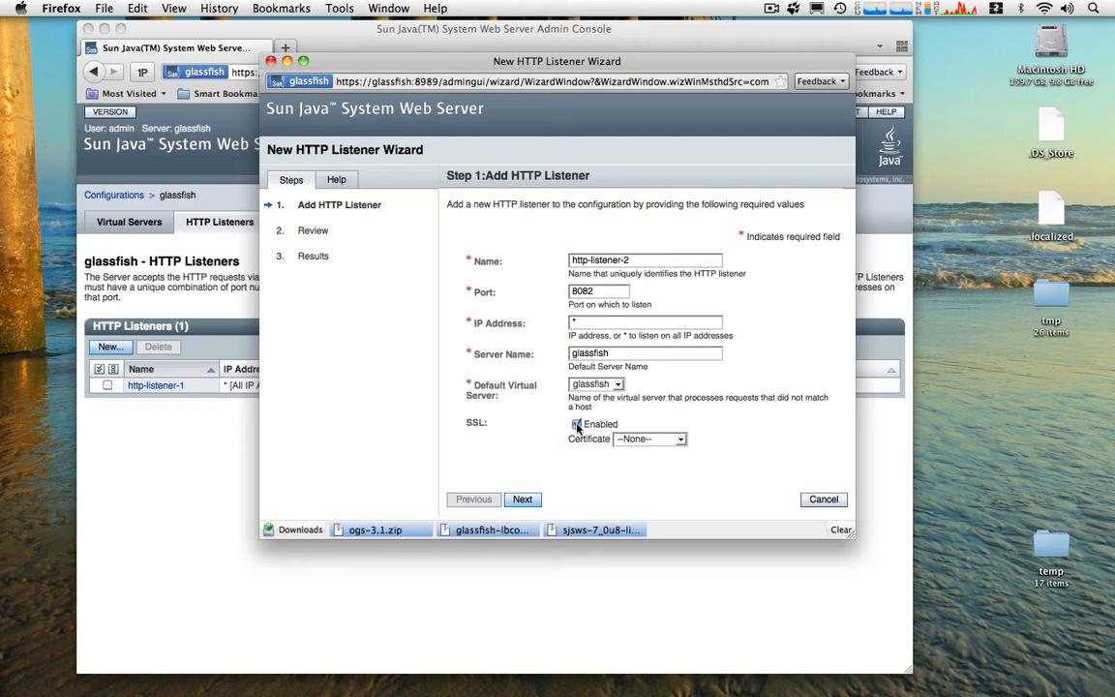
# Select the cert-glassfish certificate and finish creating http-listener-2
pyautogui.click(651, 438)
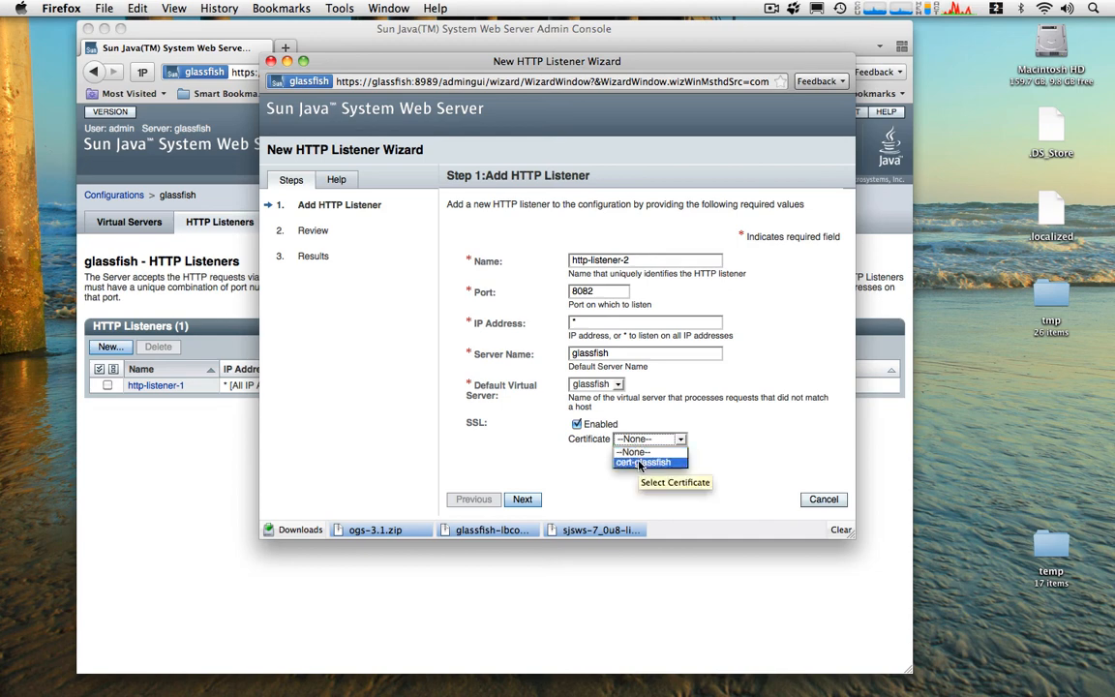
pyautogui.click(644, 462)
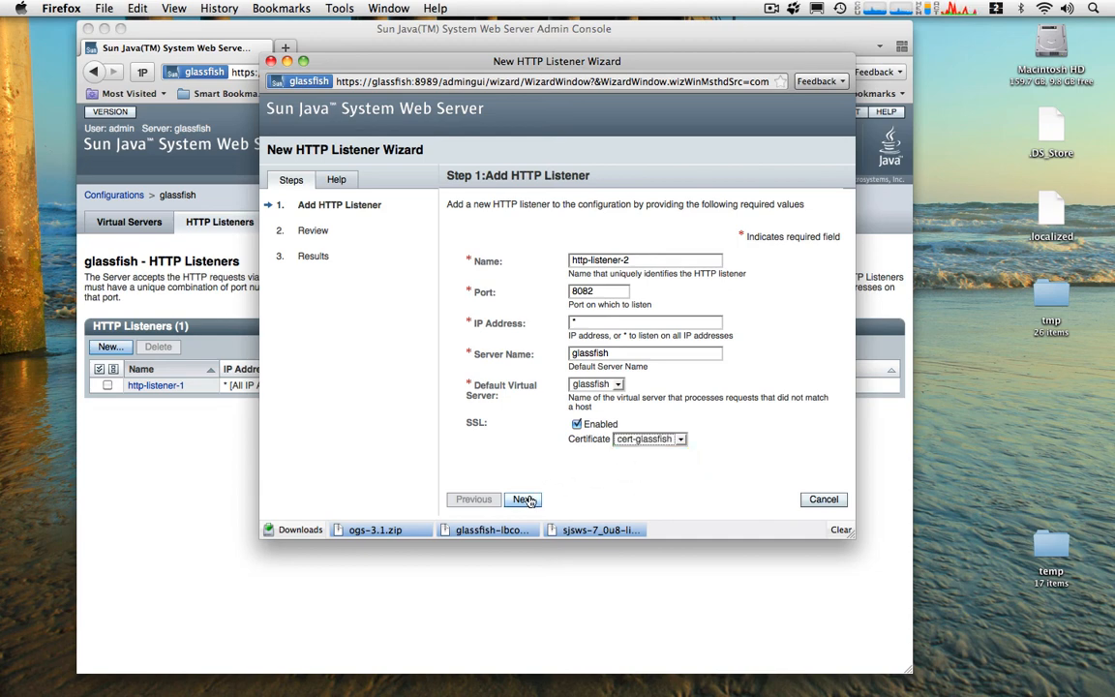
pyautogui.click(523, 499)
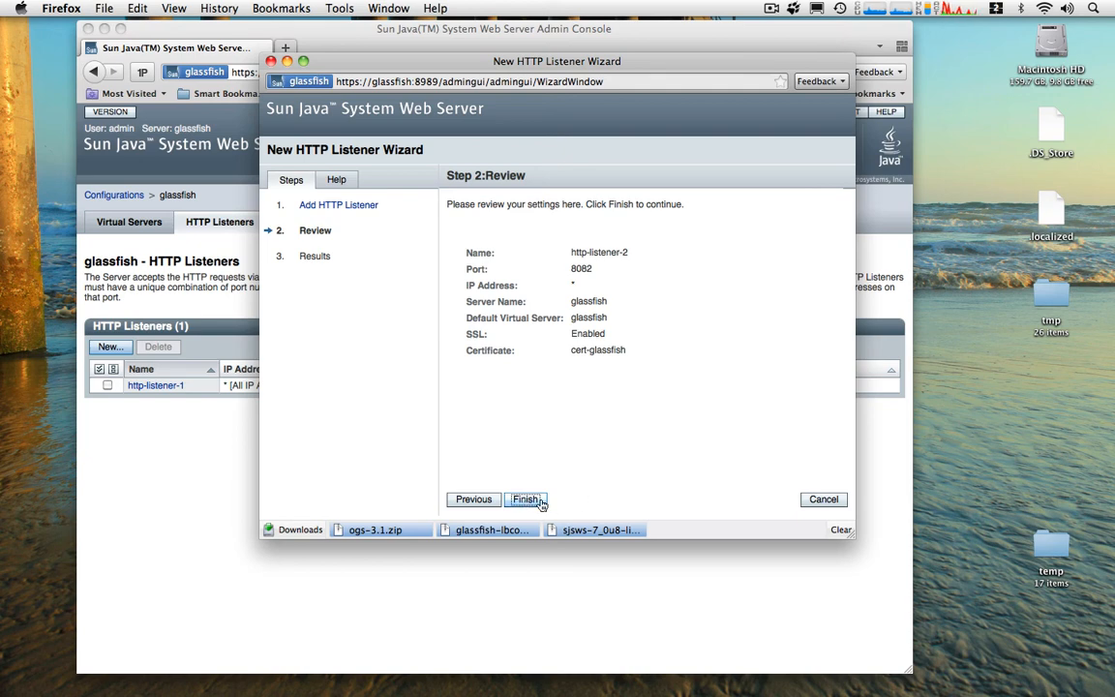
pyautogui.click(525, 499)
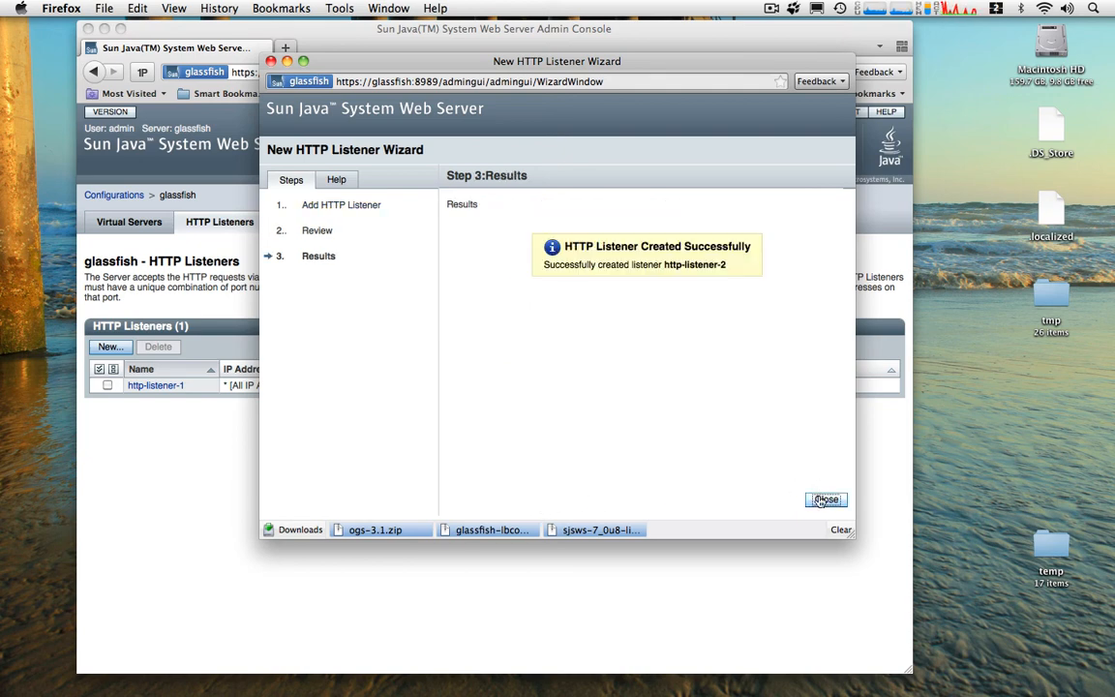
pyautogui.click(826, 498)
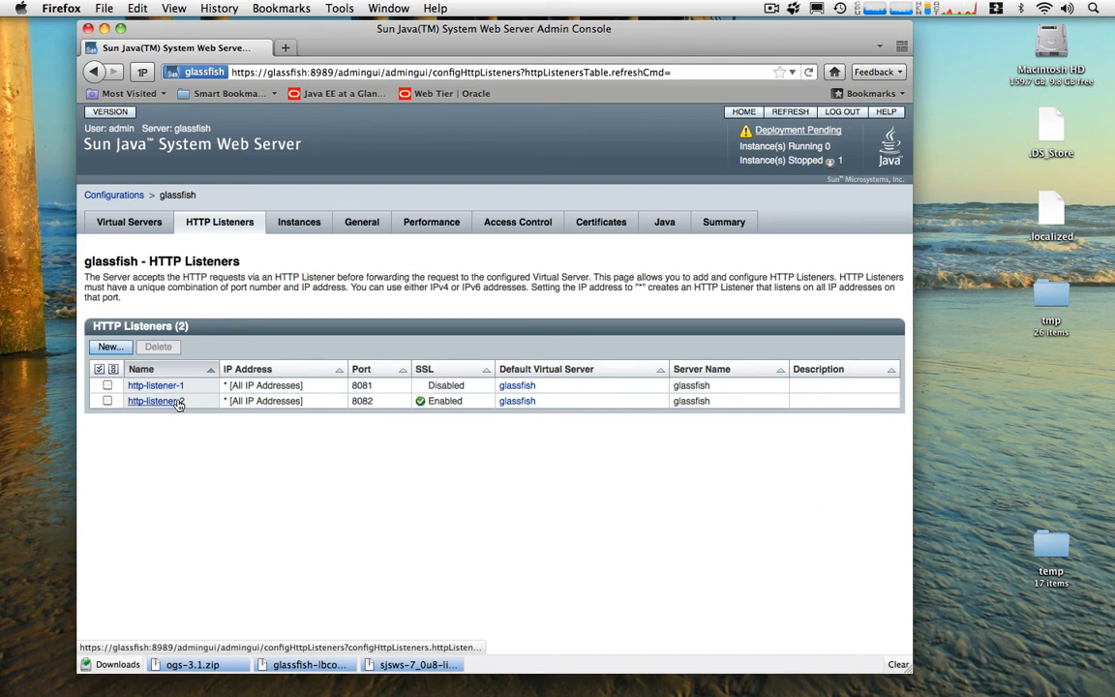
# Set http-listener-2's SSL Client Authentication to Optional and apply it
pyautogui.click(154, 401)
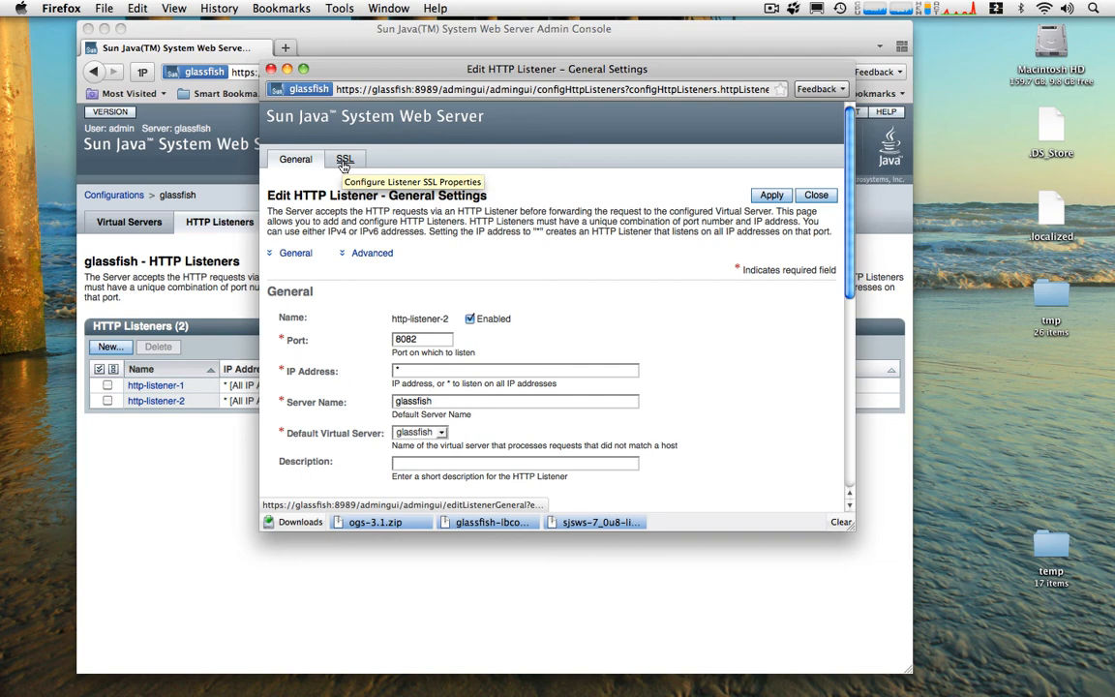
pyautogui.moveTo(345, 166)
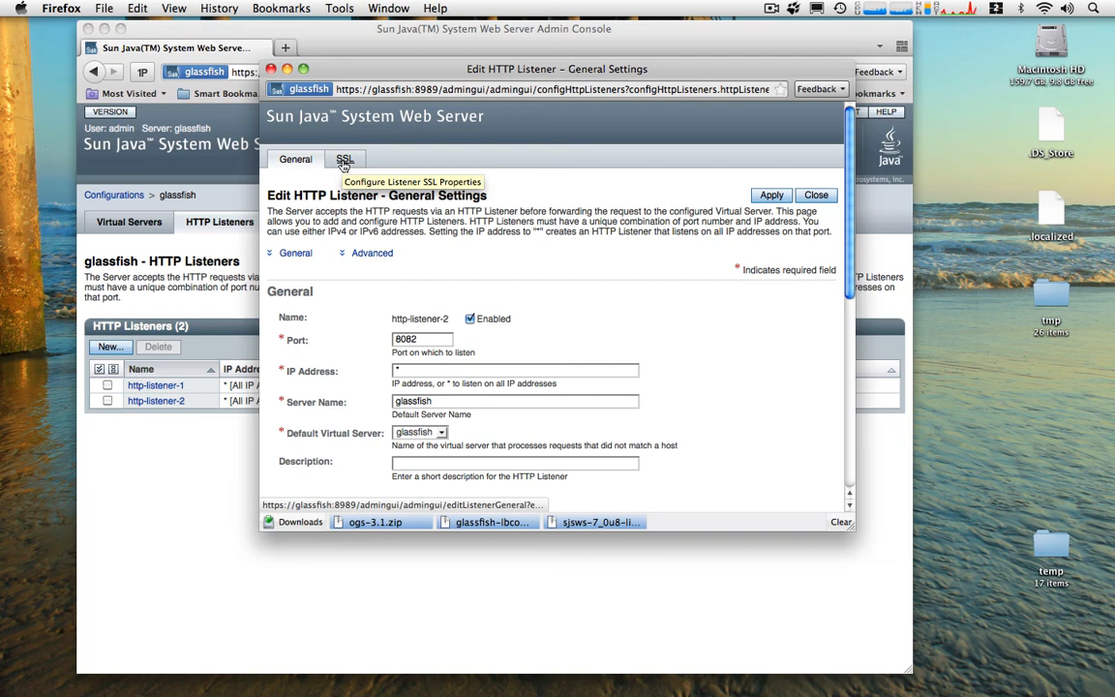
pyautogui.click(345, 159)
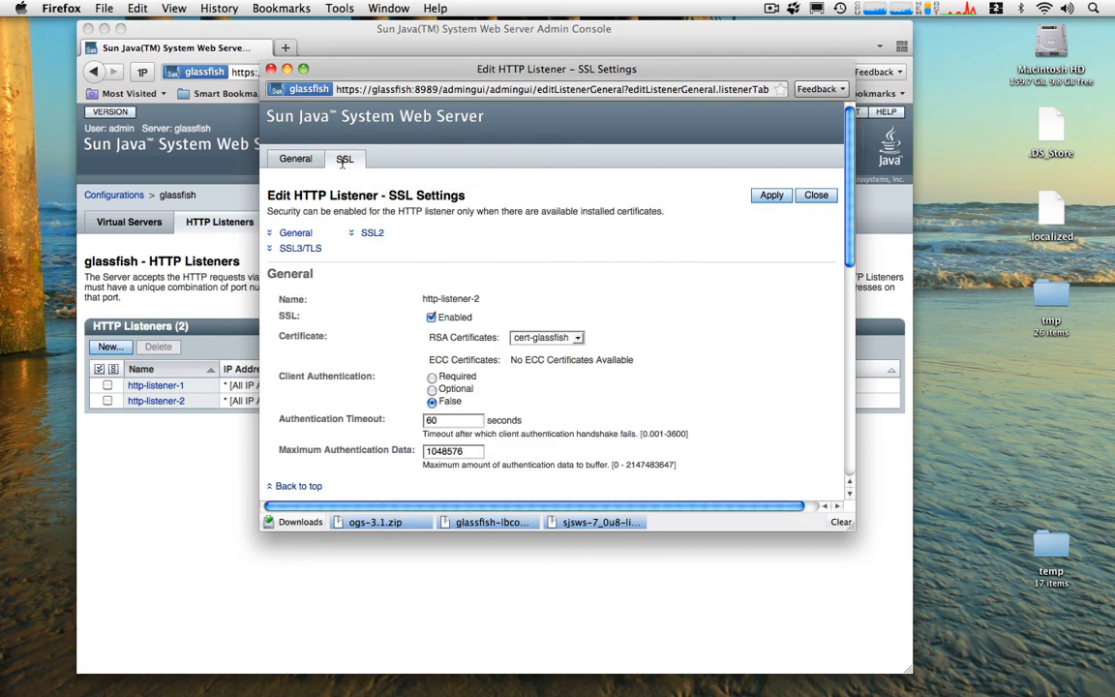
pyautogui.moveTo(407, 353)
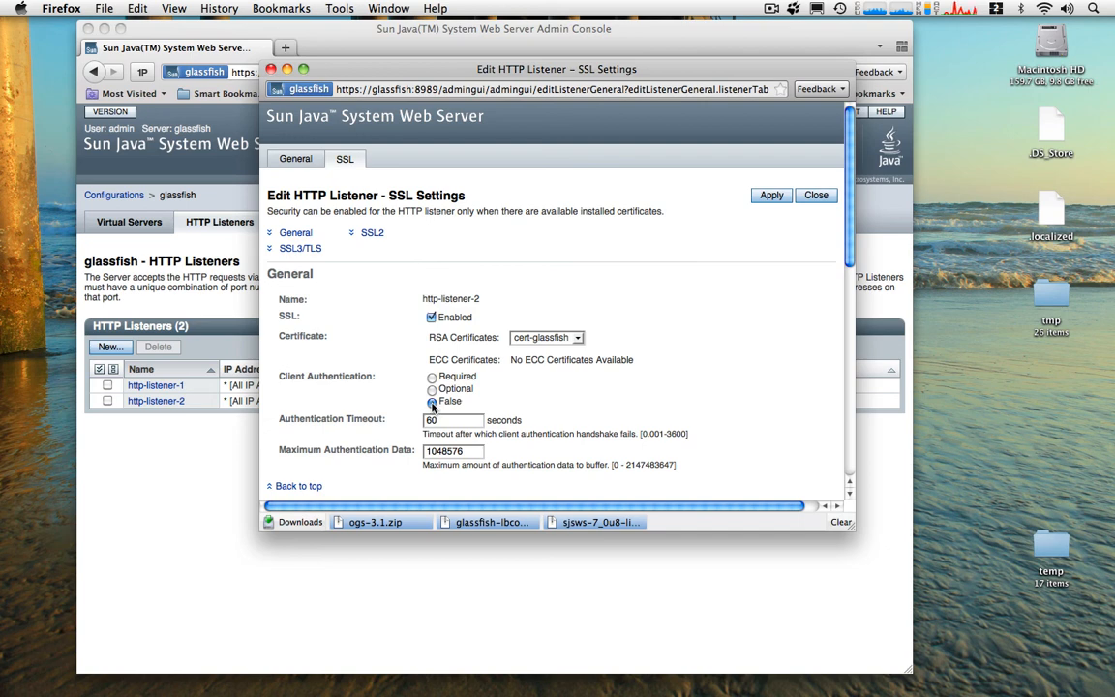
pyautogui.click(432, 388)
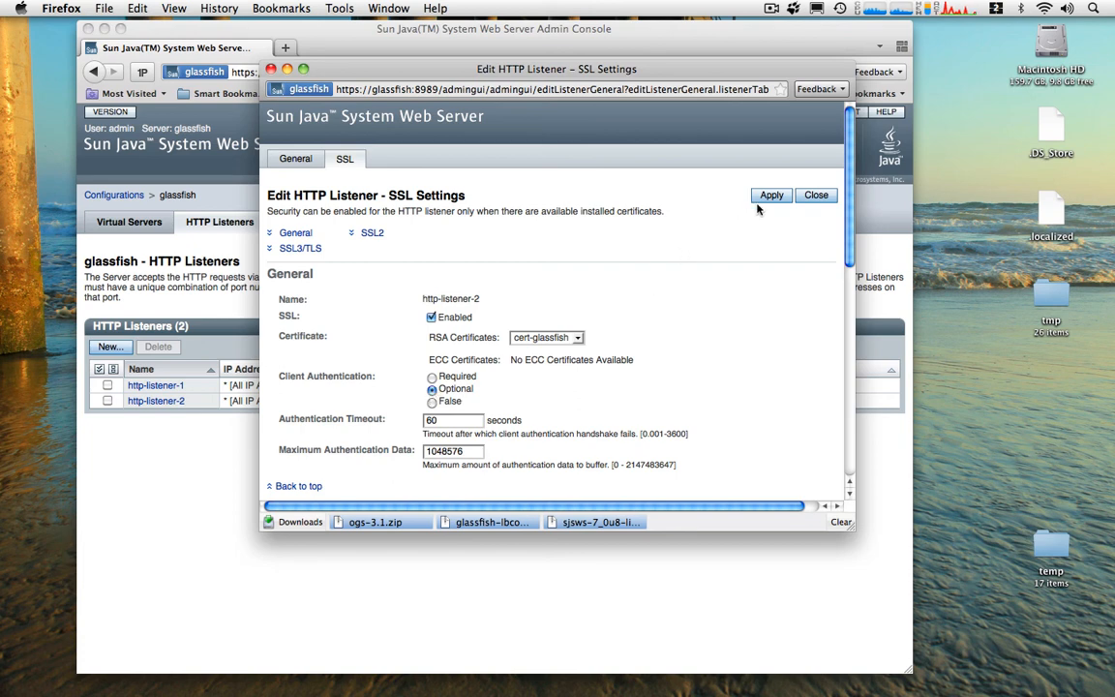
pyautogui.click(772, 195)
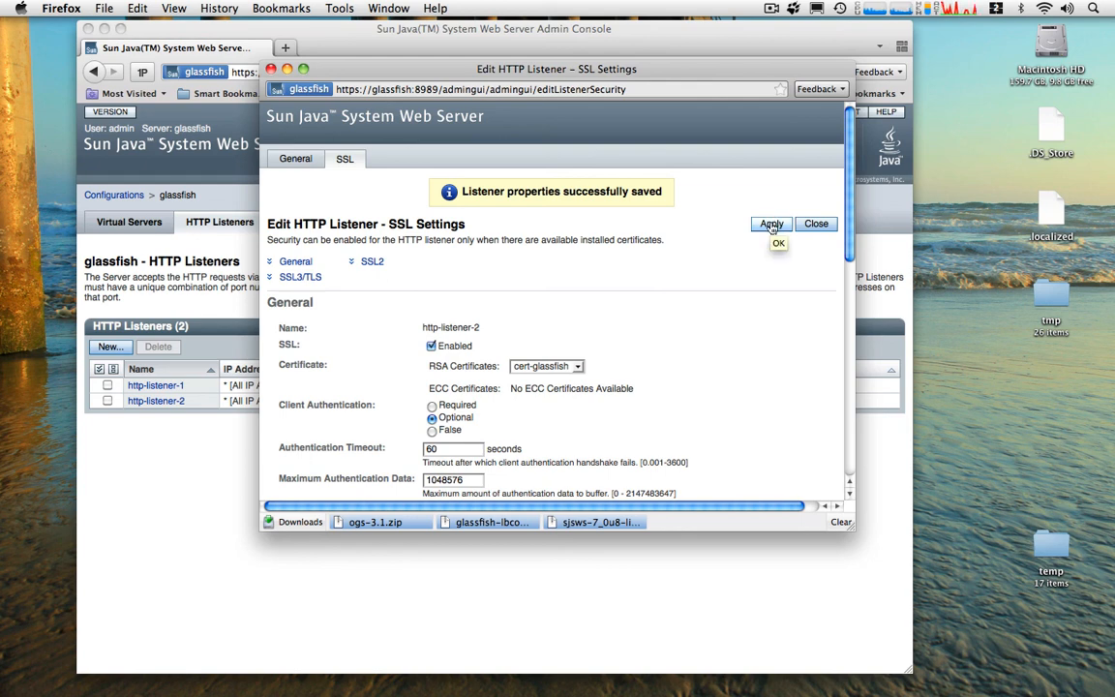
pyautogui.click(778, 243)
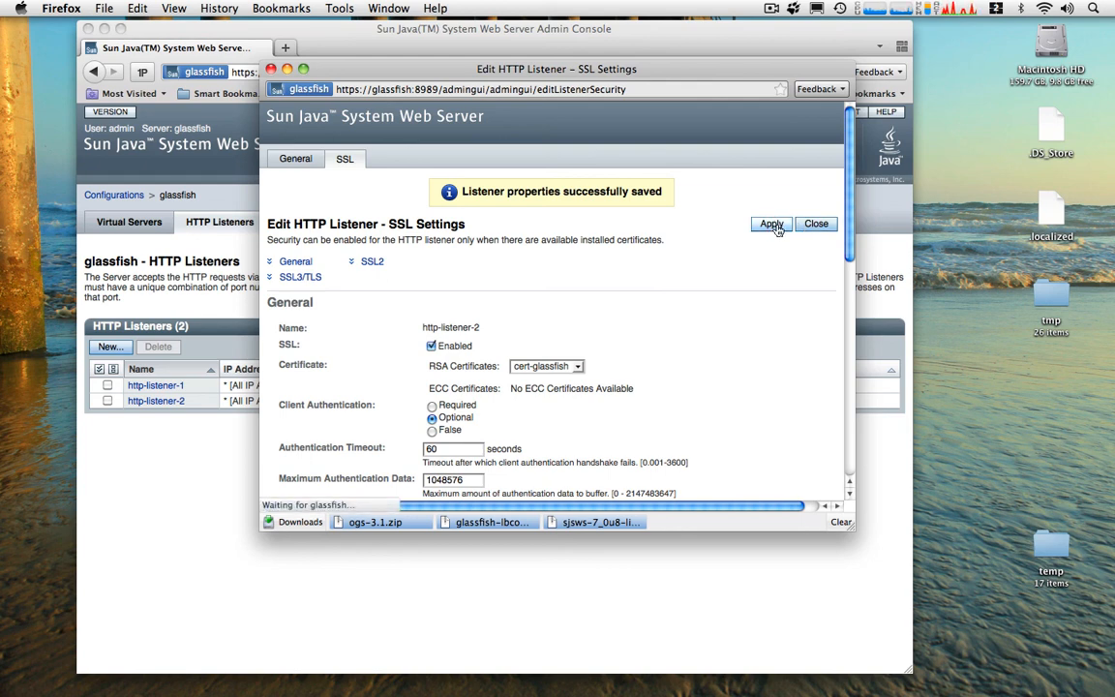
pyautogui.click(816, 224)
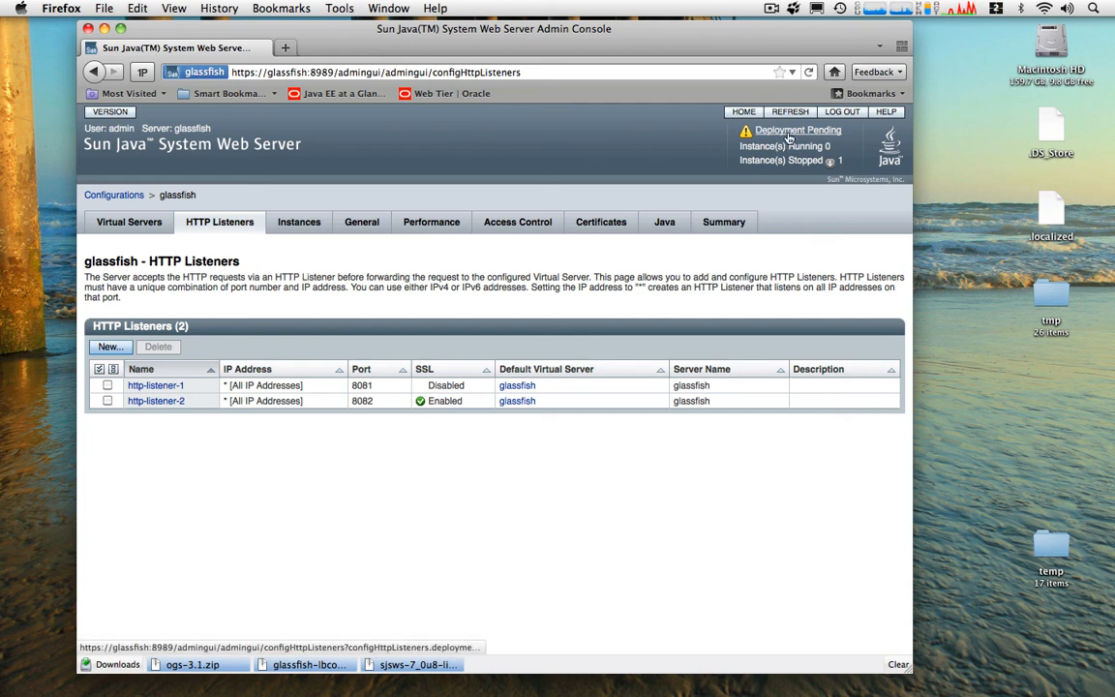
pyautogui.moveTo(797, 129)
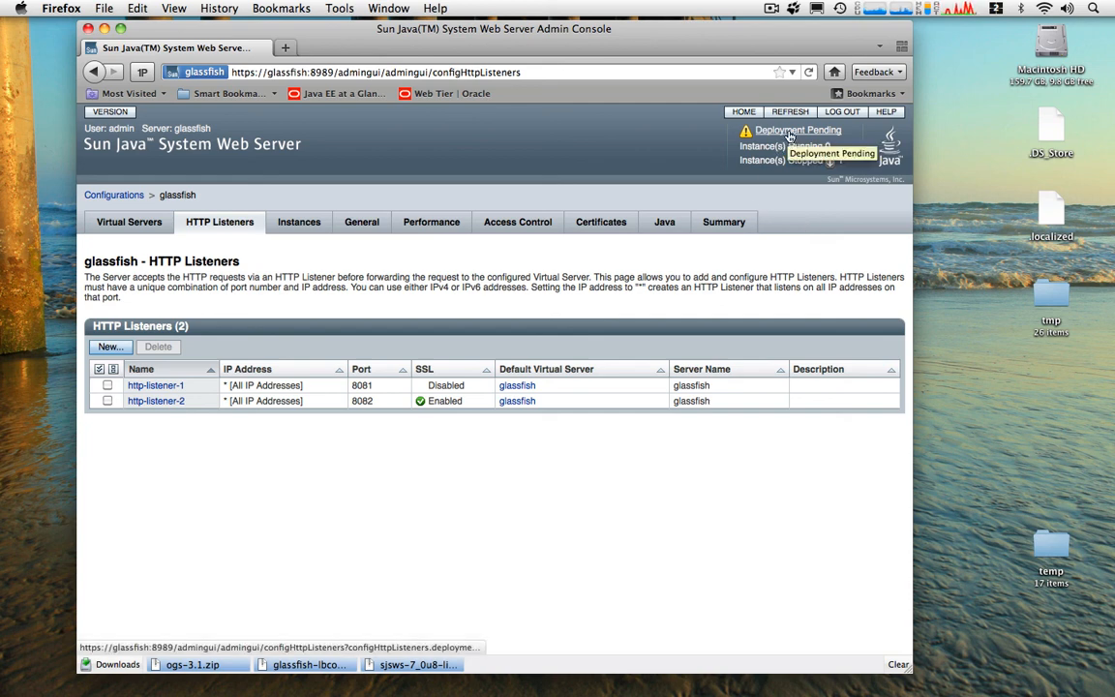
# Deploy the pending glassfish configuration to all instances and close the results
pyautogui.click(796, 130)
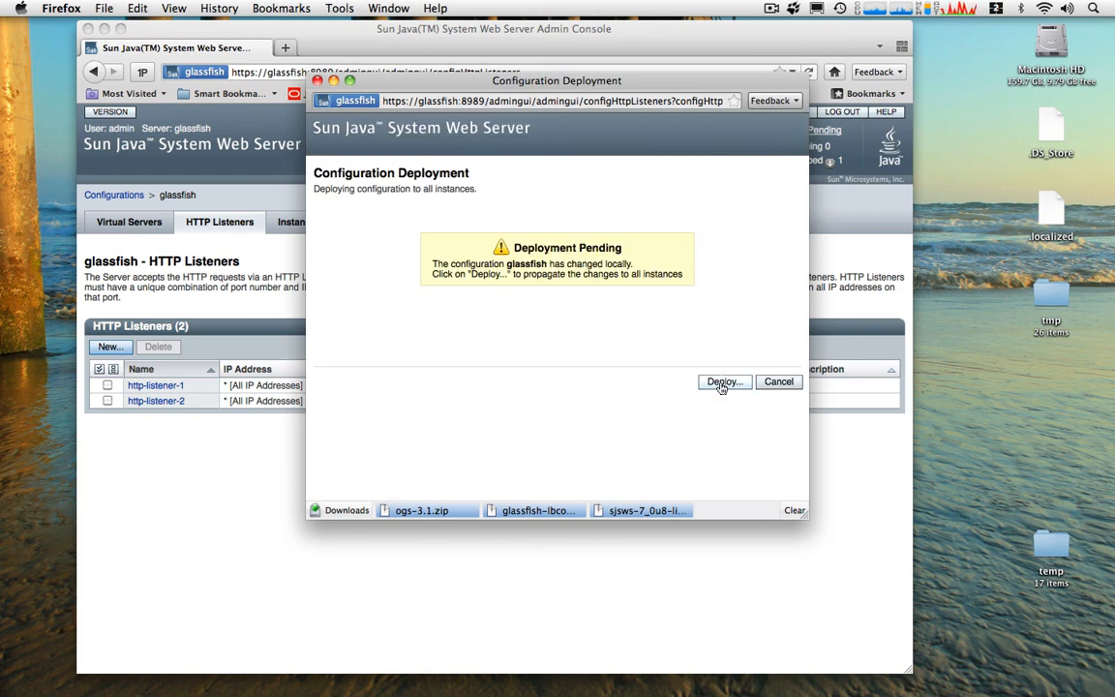
pyautogui.click(723, 381)
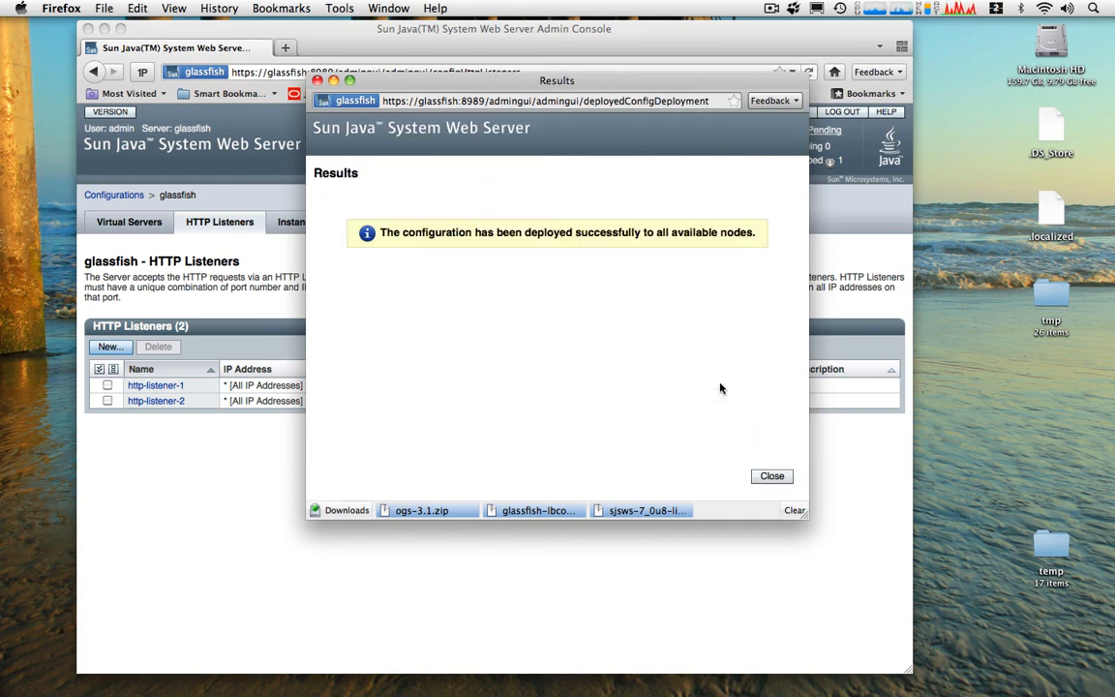
pyautogui.moveTo(771, 476)
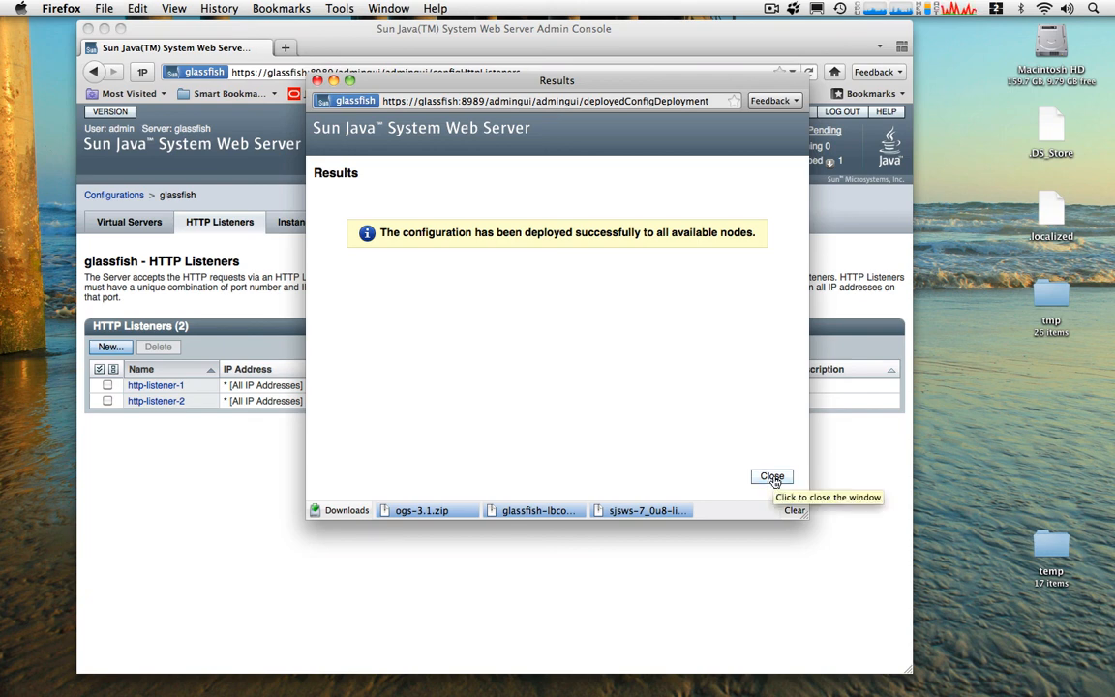
pyautogui.click(771, 476)
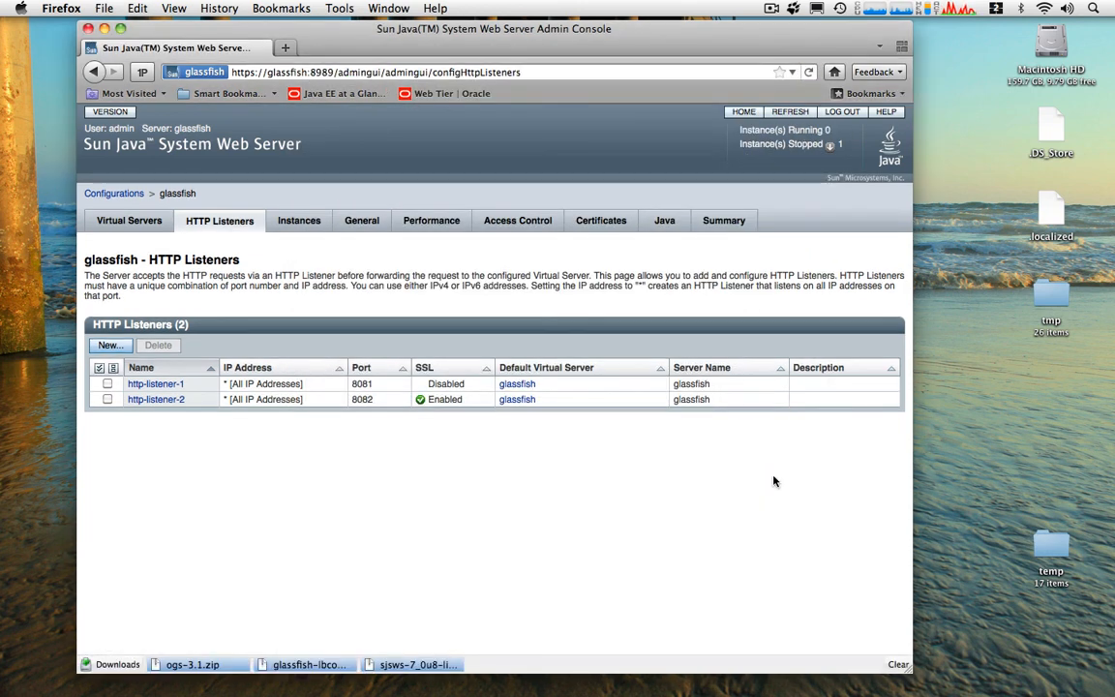